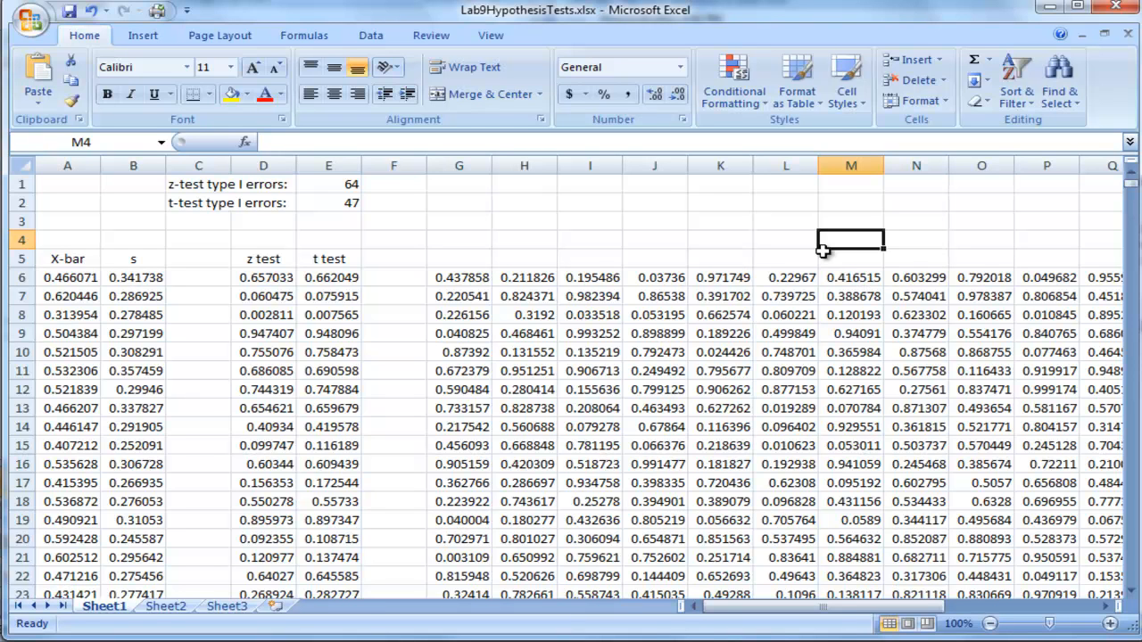
{"action": "mouse_move", "coordinate": [924, 320]}
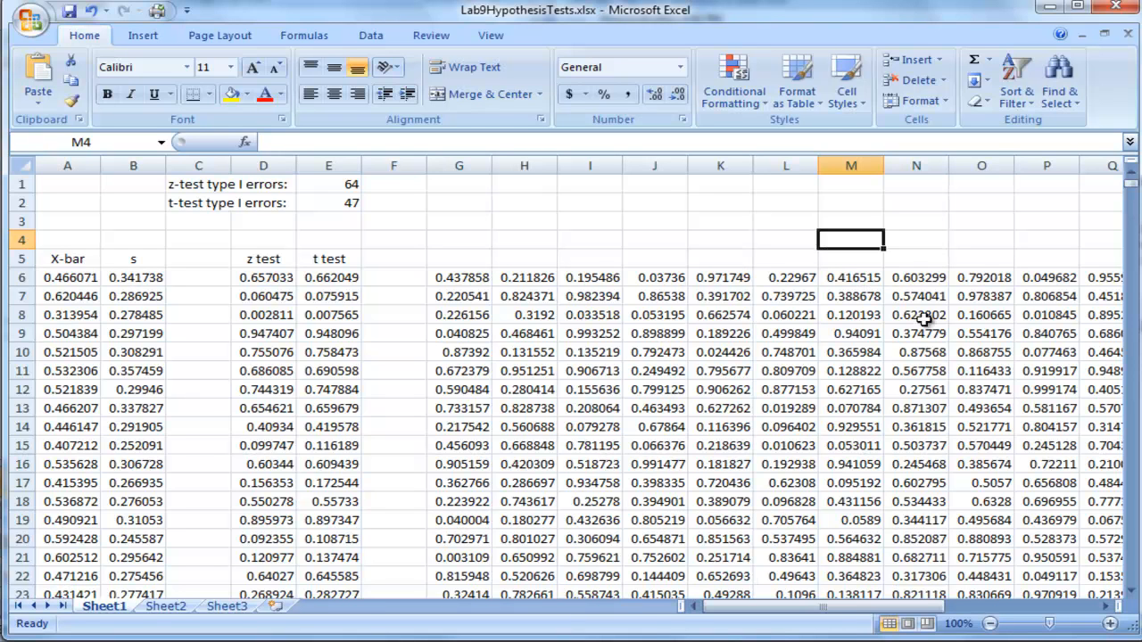
{"action": "mouse_move", "coordinate": [627, 342]}
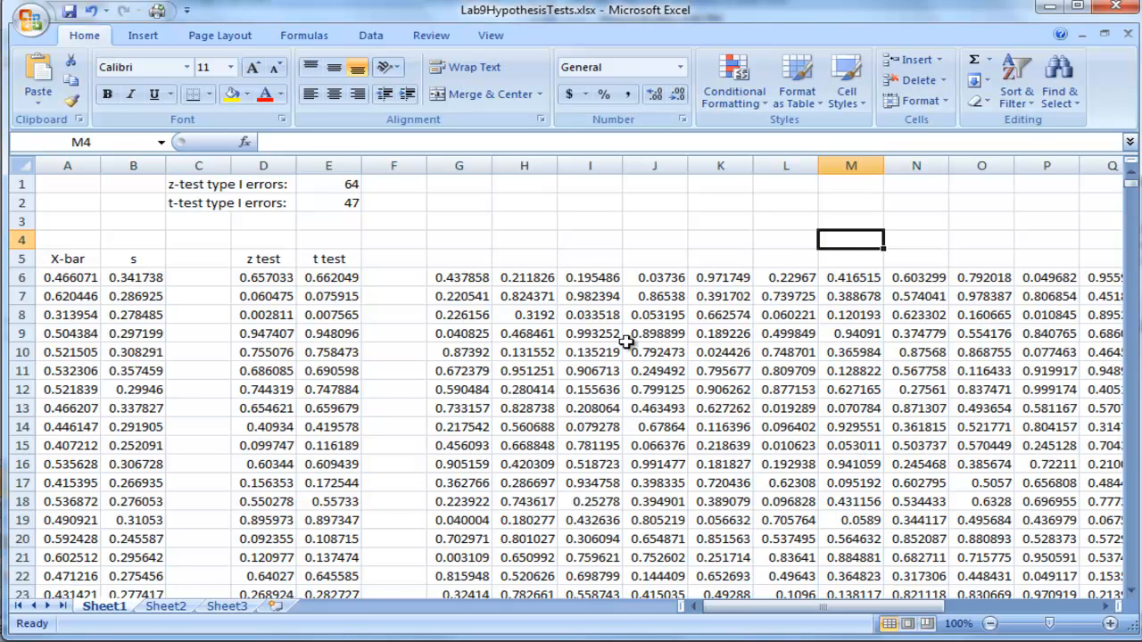
{"action": "mouse_move", "coordinate": [853, 357]}
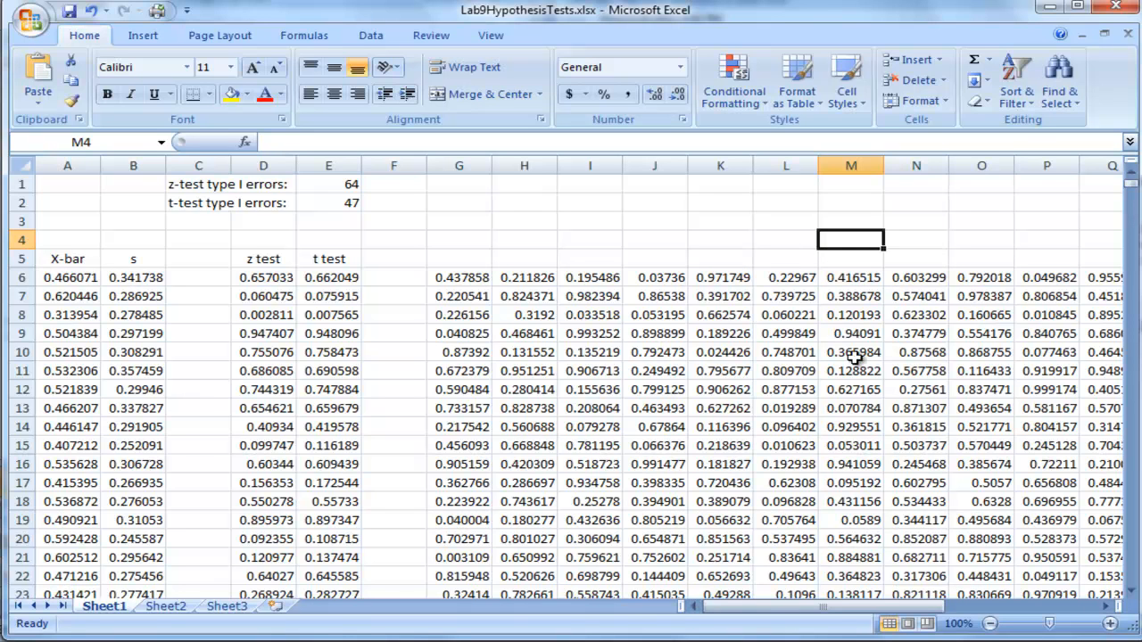
{"action": "mouse_move", "coordinate": [896, 606]}
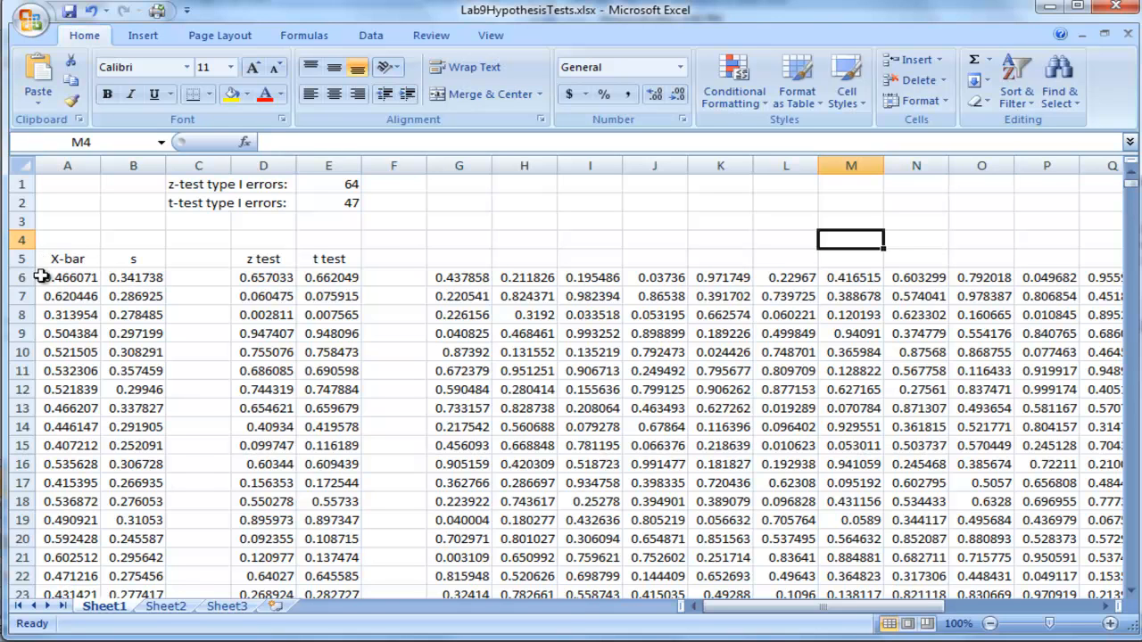
{"action": "mouse_move", "coordinate": [710, 296]}
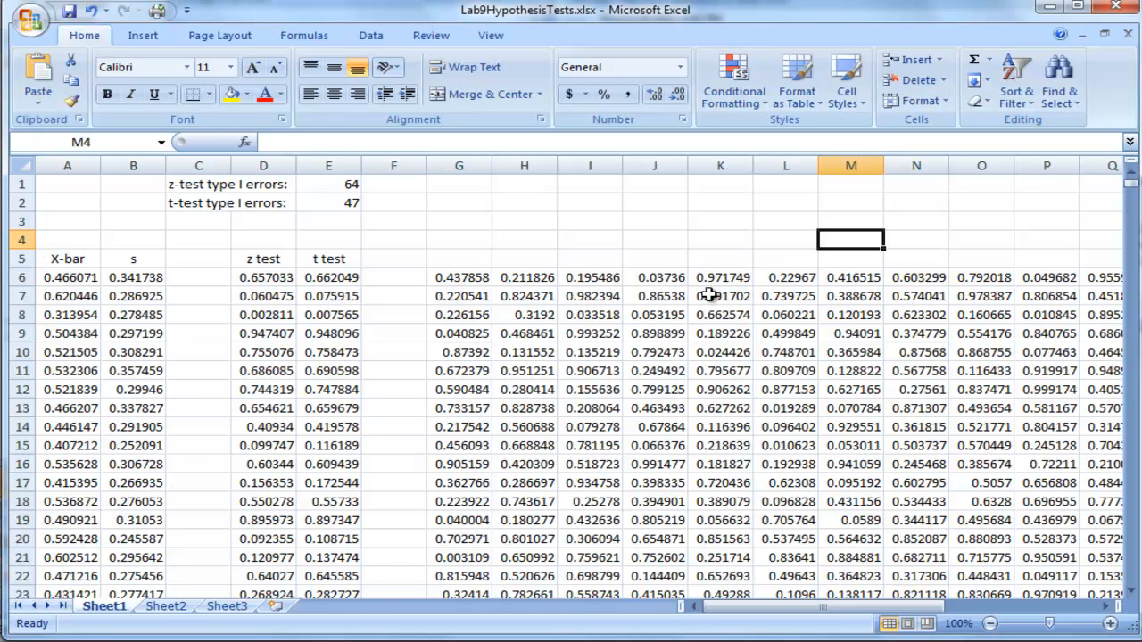
{"action": "mouse_move", "coordinate": [107, 291]}
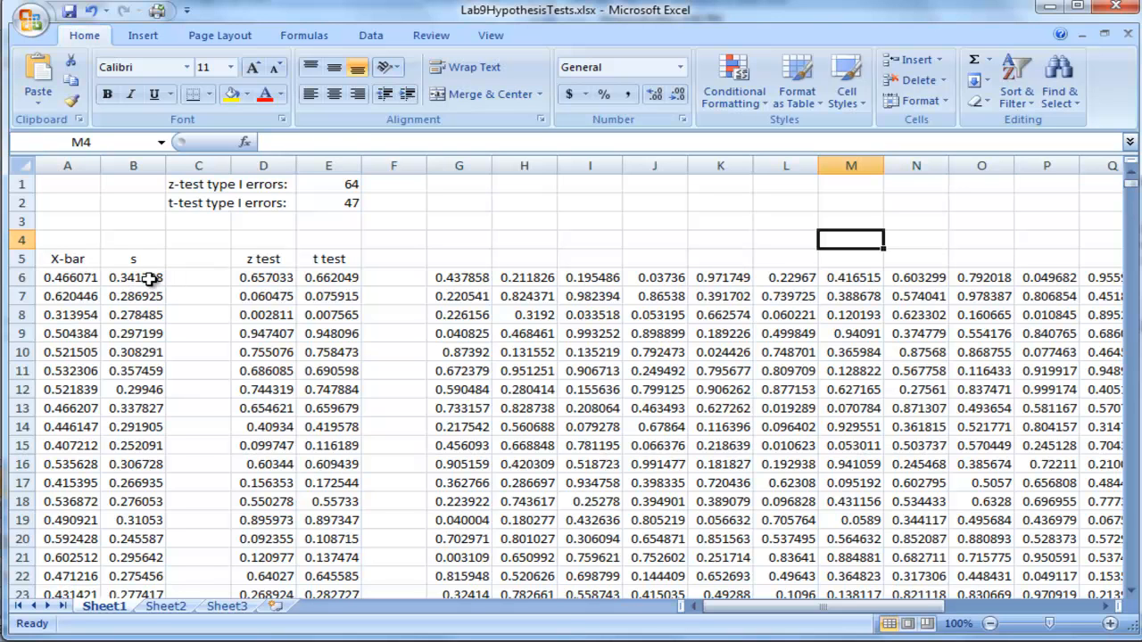
- Select cell B6 to show its STDEV formula over the first trial's twenty sample values
{"action": "left_click", "coordinate": [132, 279]}
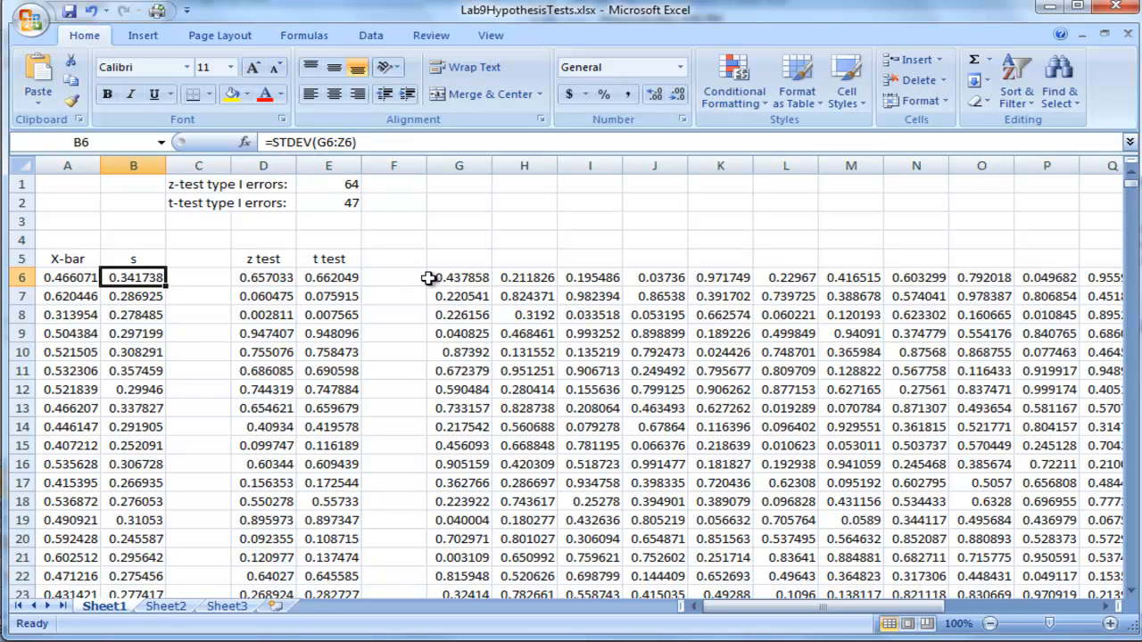
{"action": "mouse_move", "coordinate": [337, 294]}
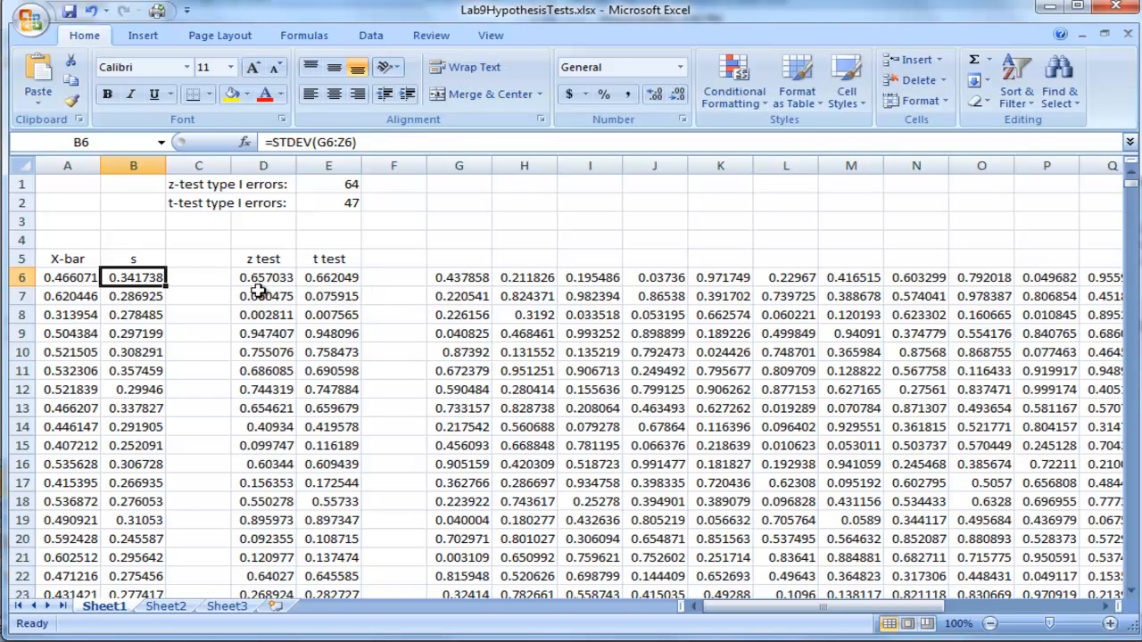
{"action": "mouse_move", "coordinate": [318, 266]}
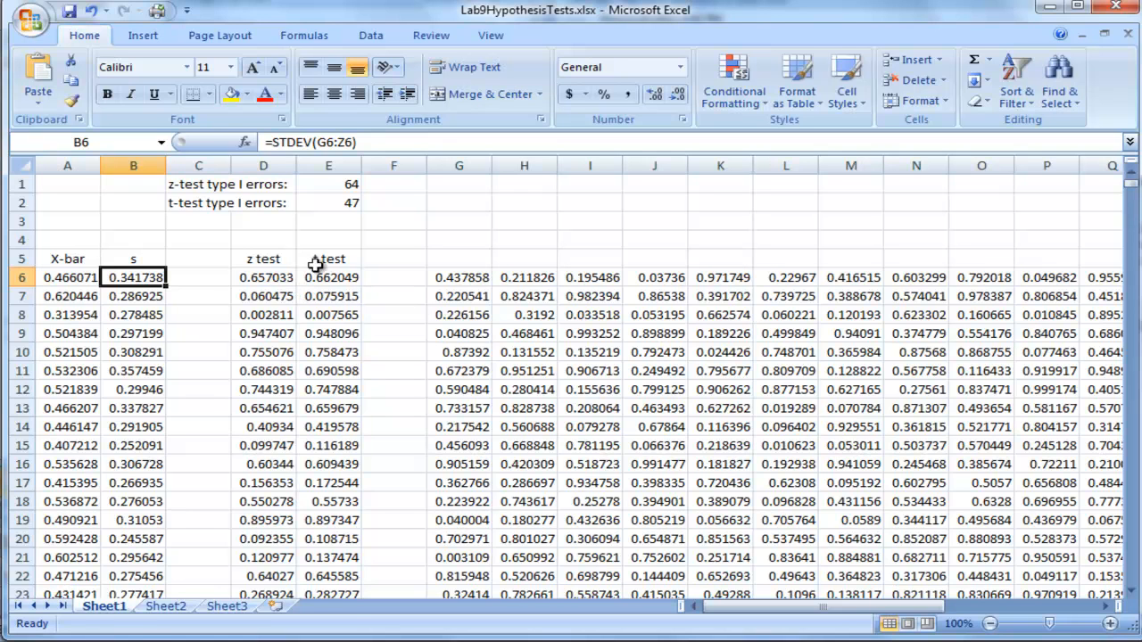
{"action": "mouse_move", "coordinate": [357, 300]}
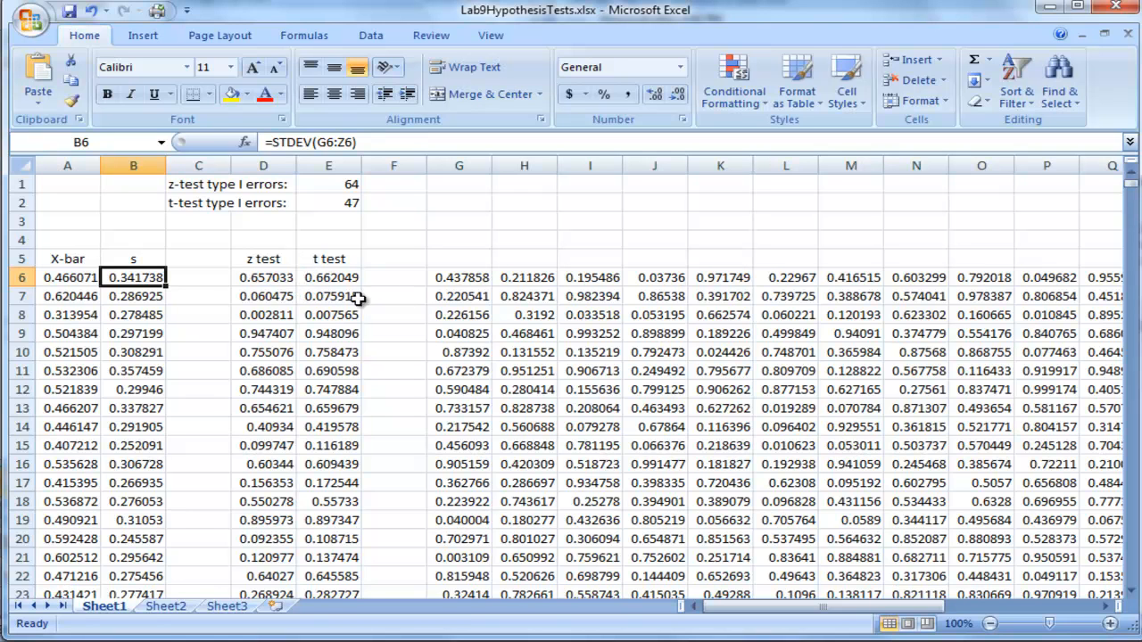
{"action": "mouse_move", "coordinate": [339, 350]}
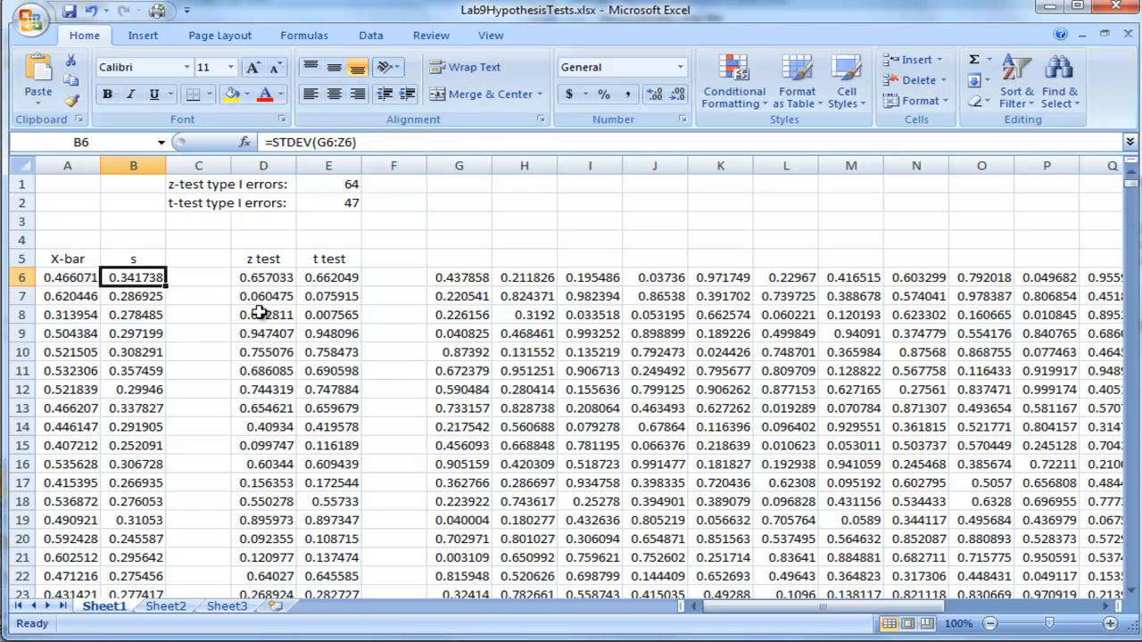
{"action": "mouse_move", "coordinate": [89, 336]}
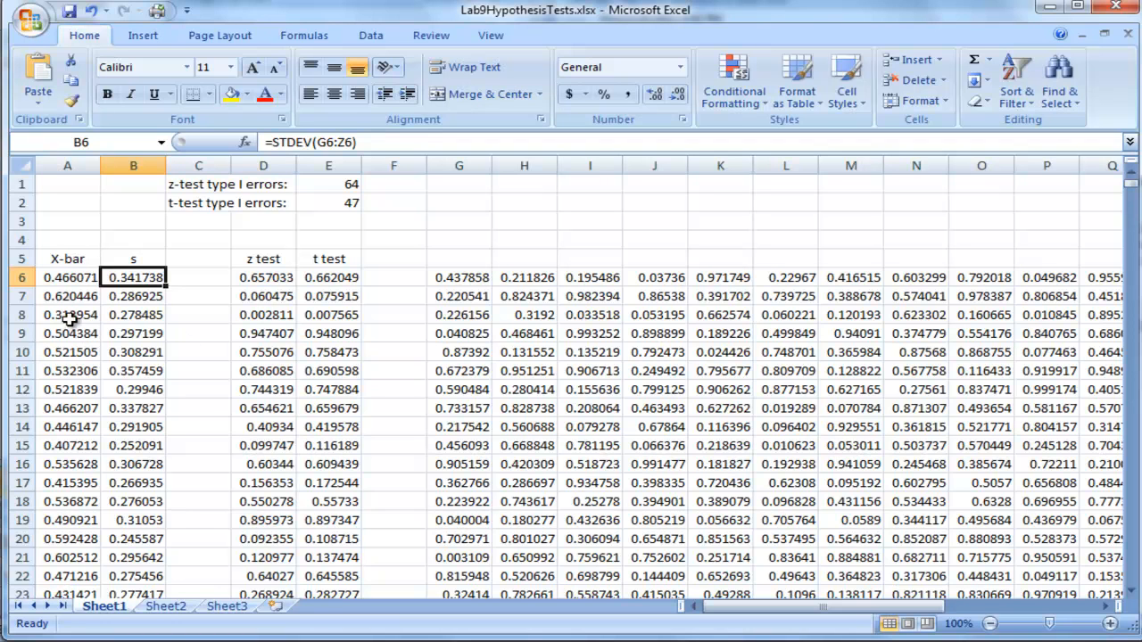
{"action": "mouse_move", "coordinate": [42, 310]}
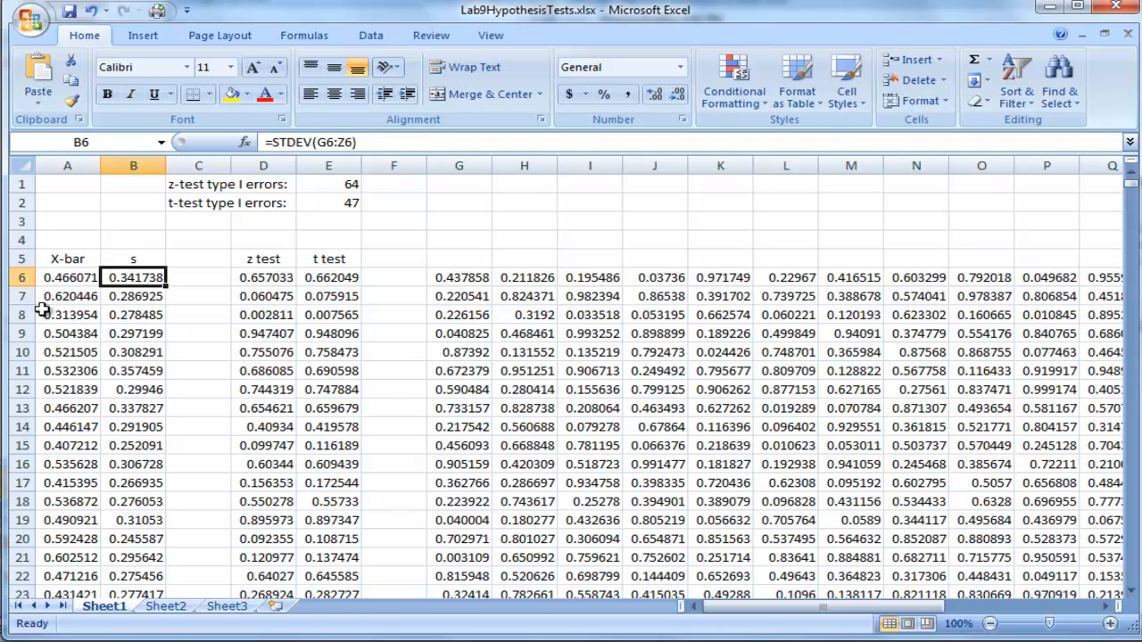
{"action": "mouse_move", "coordinate": [118, 342]}
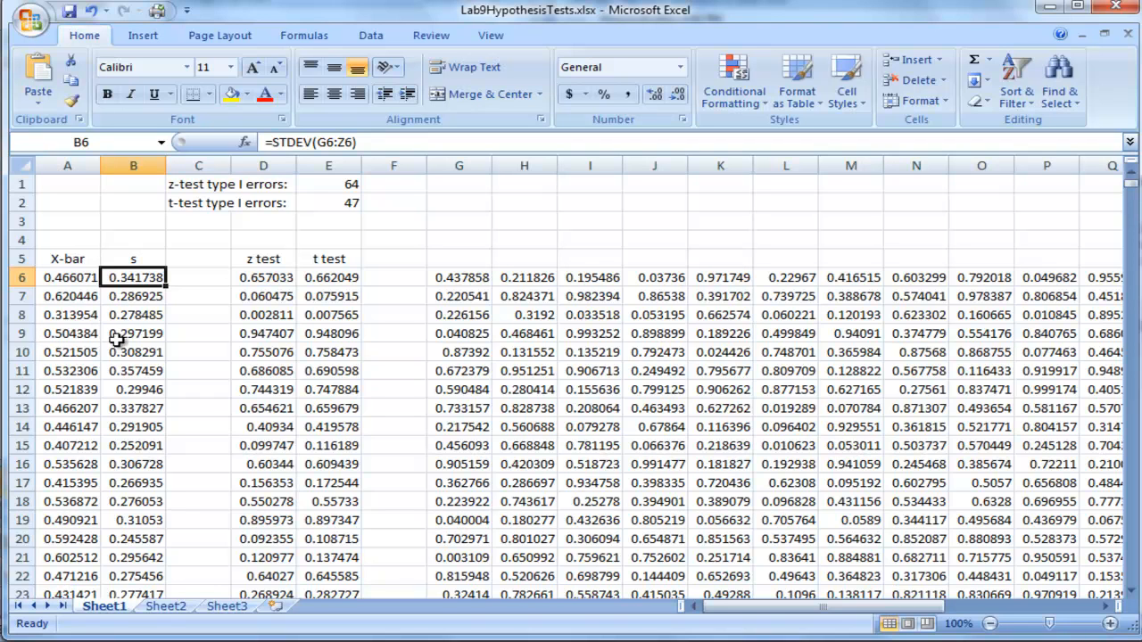
{"action": "mouse_move", "coordinate": [116, 343]}
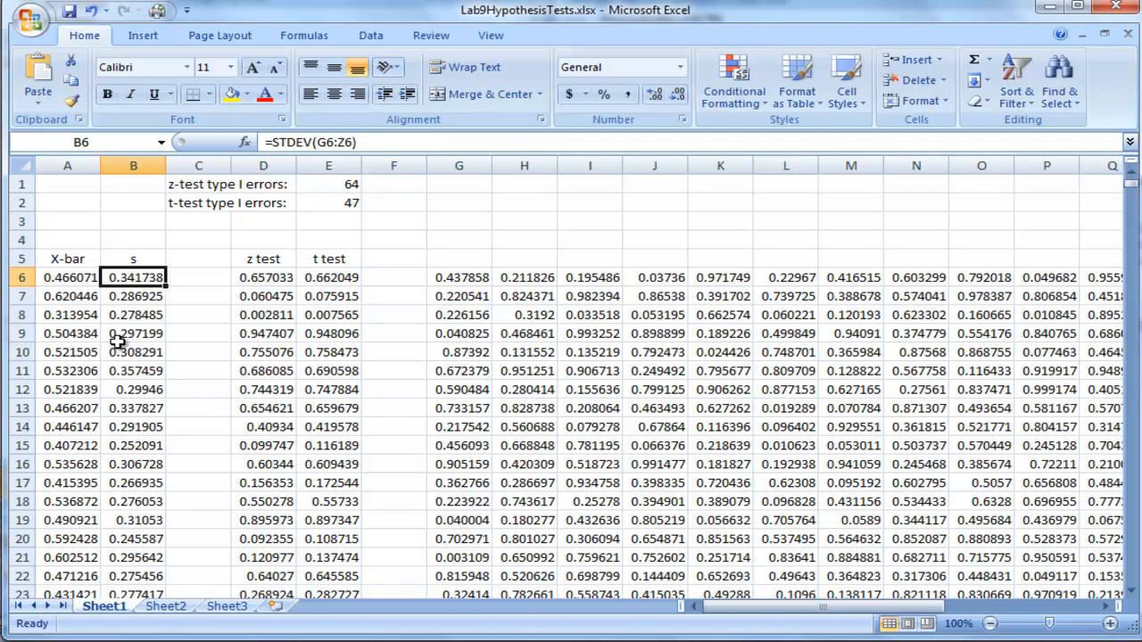
{"action": "mouse_move", "coordinate": [228, 301]}
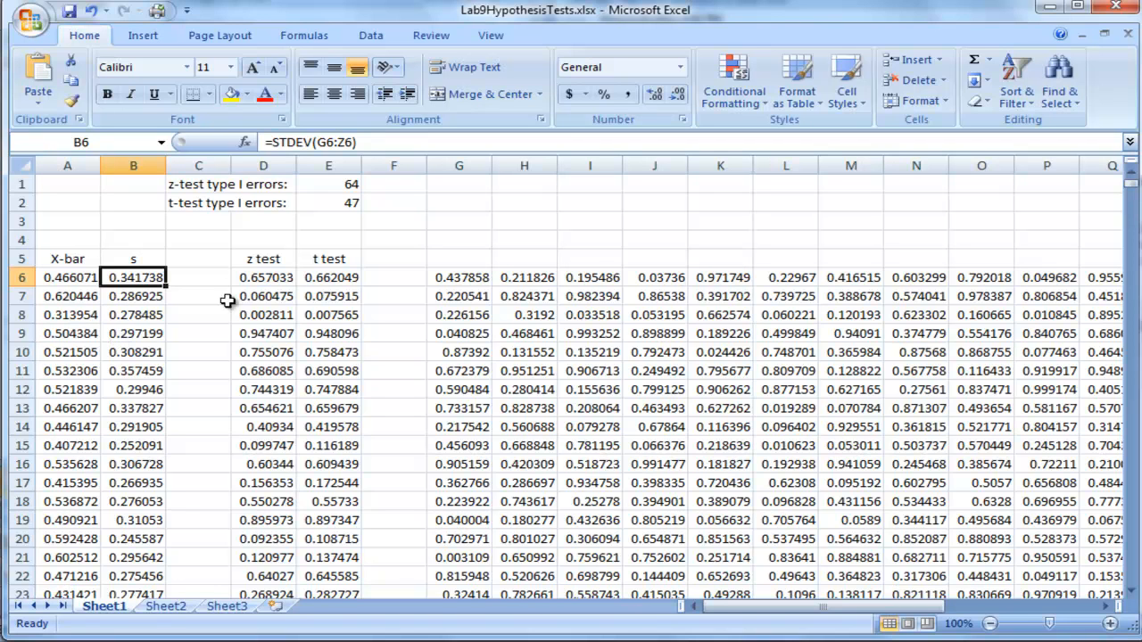
{"action": "mouse_move", "coordinate": [305, 278]}
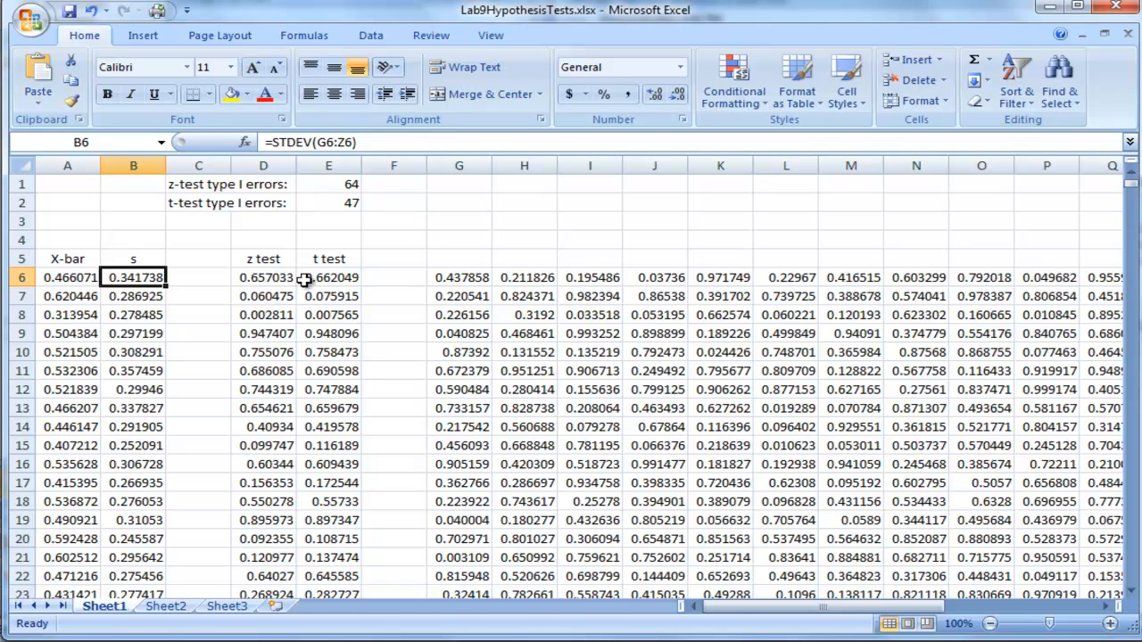
{"action": "mouse_move", "coordinate": [532, 475]}
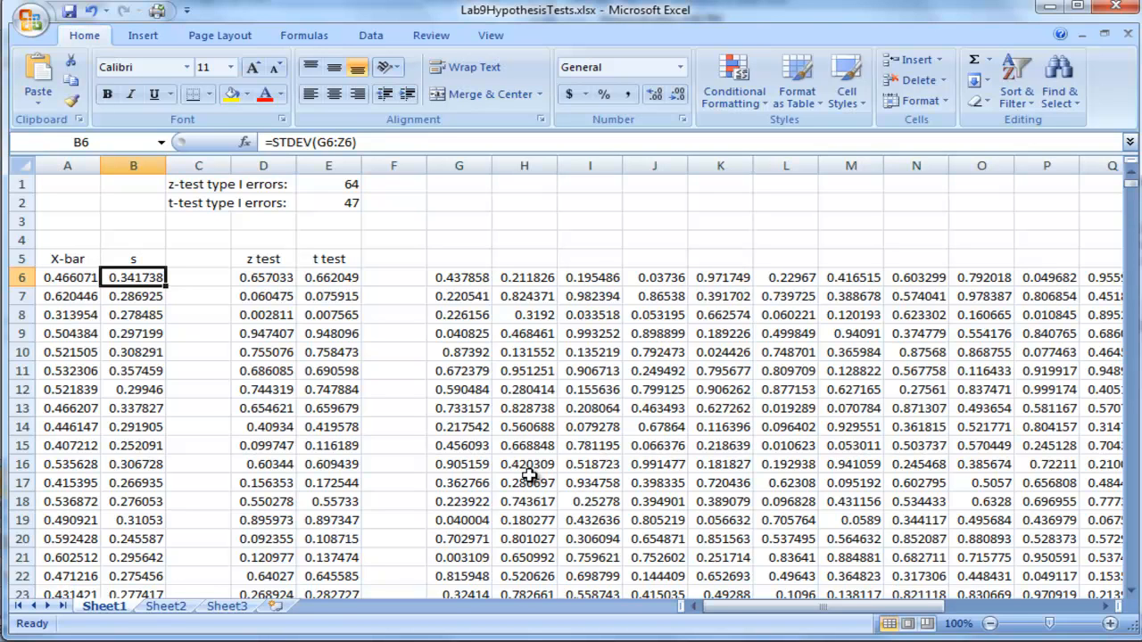
{"action": "mouse_move", "coordinate": [389, 200]}
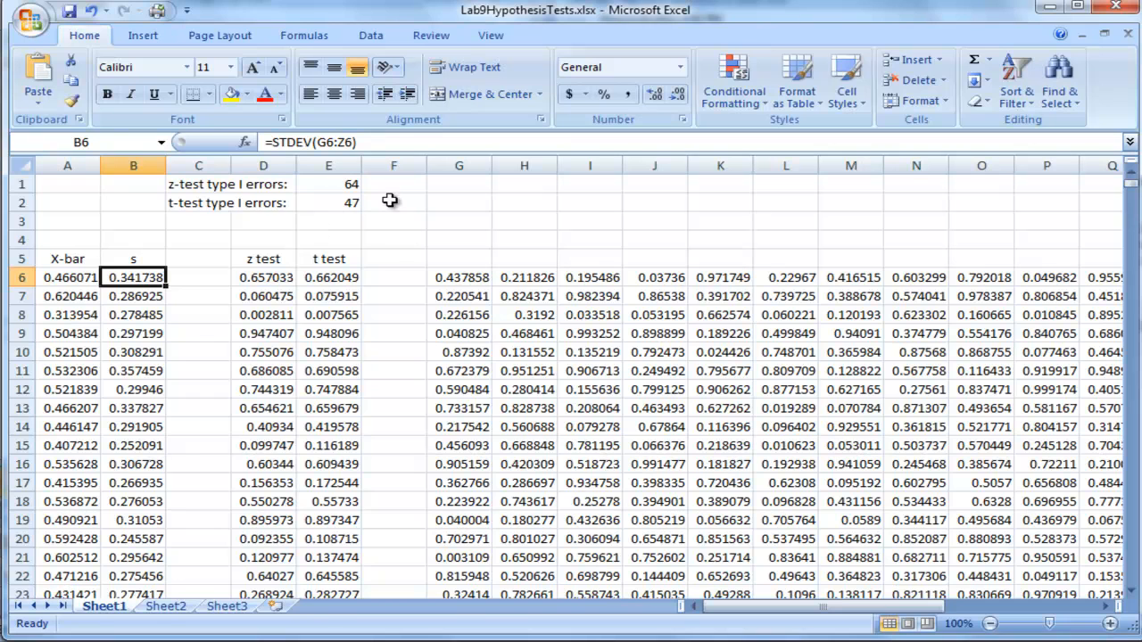
{"action": "mouse_move", "coordinate": [260, 400]}
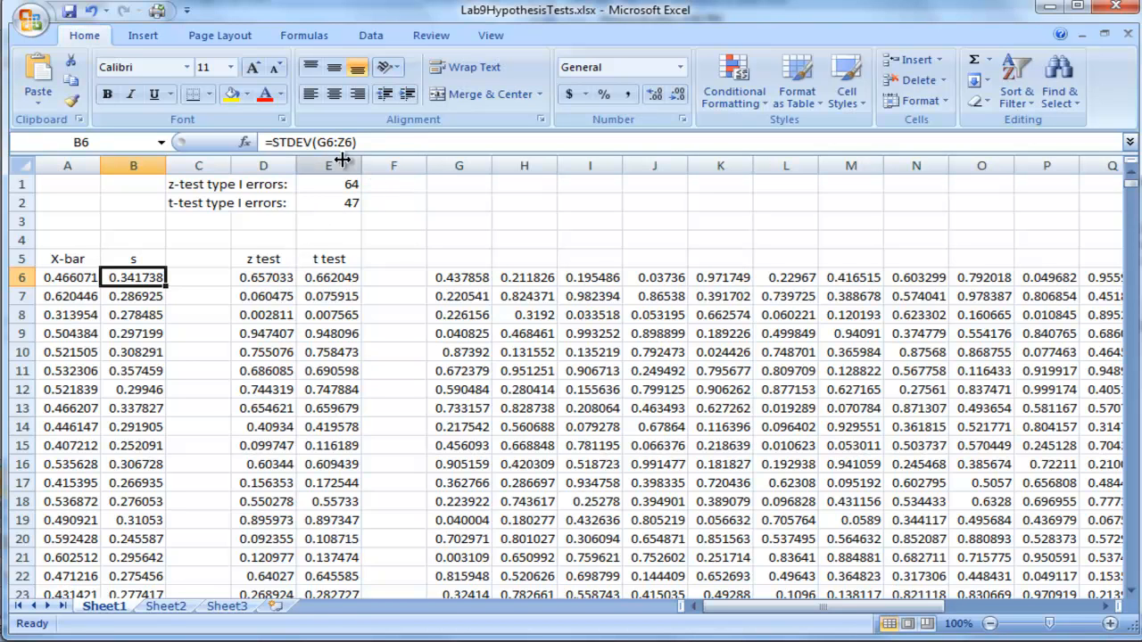
{"action": "mouse_move", "coordinate": [371, 225]}
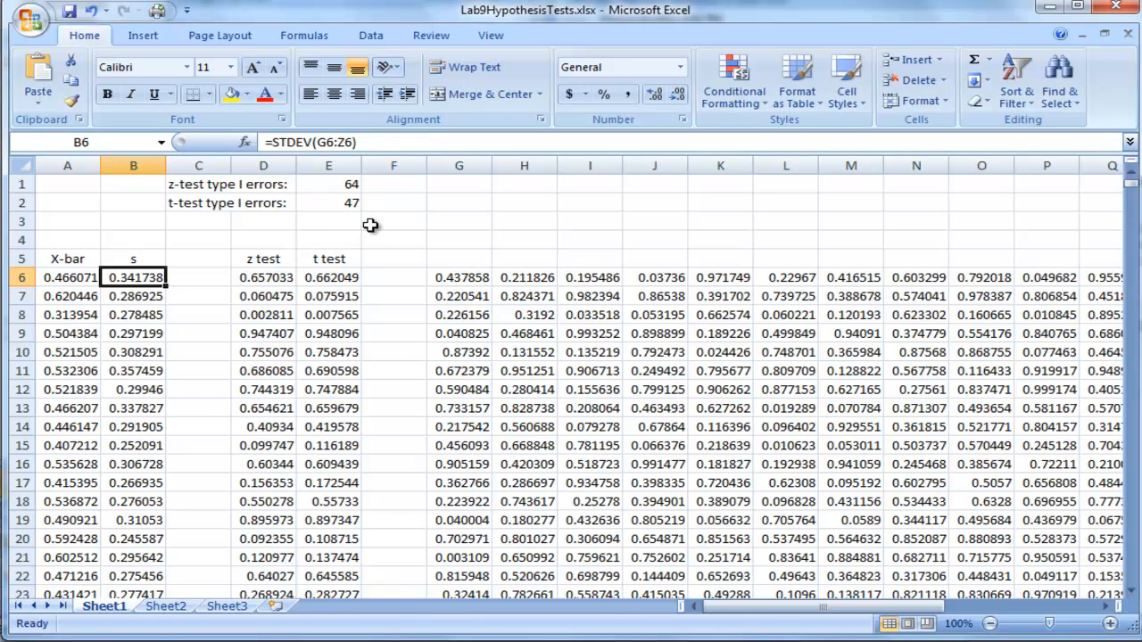
{"action": "mouse_move", "coordinate": [342, 243]}
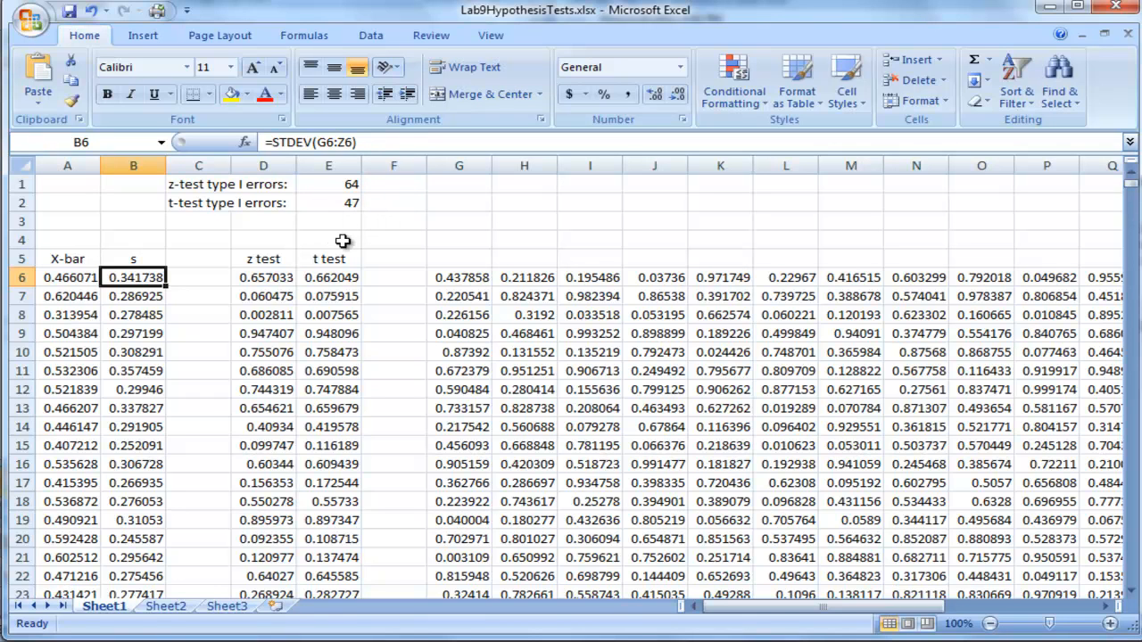
{"action": "left_click", "coordinate": [392, 239]}
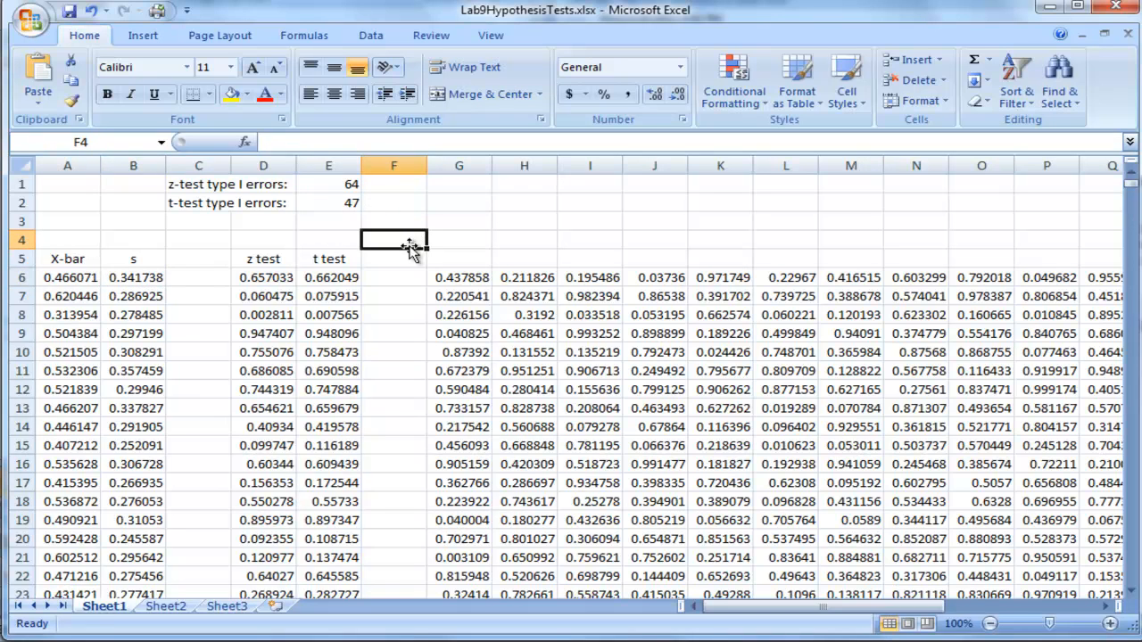
{"action": "mouse_move", "coordinate": [210, 200]}
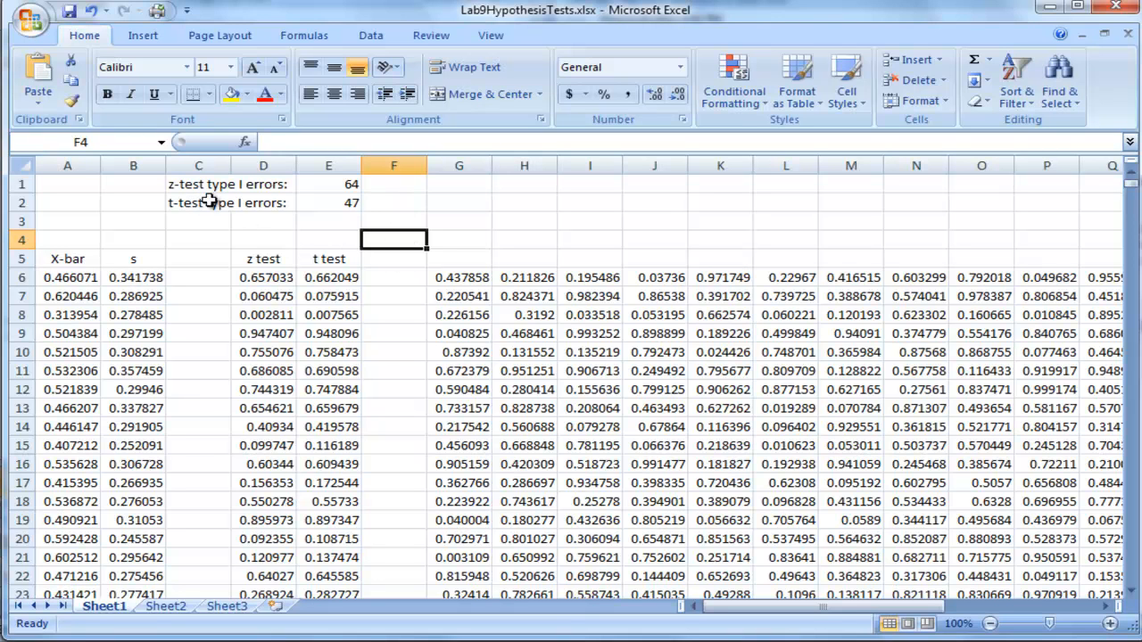
{"action": "mouse_move", "coordinate": [389, 215]}
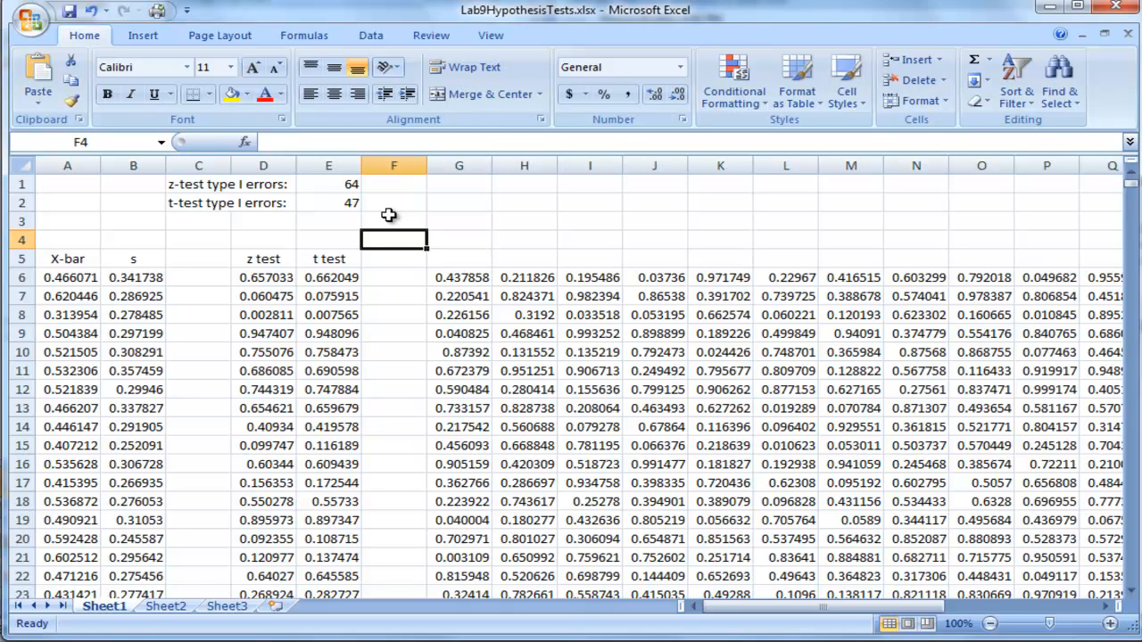
{"action": "mouse_move", "coordinate": [367, 182]}
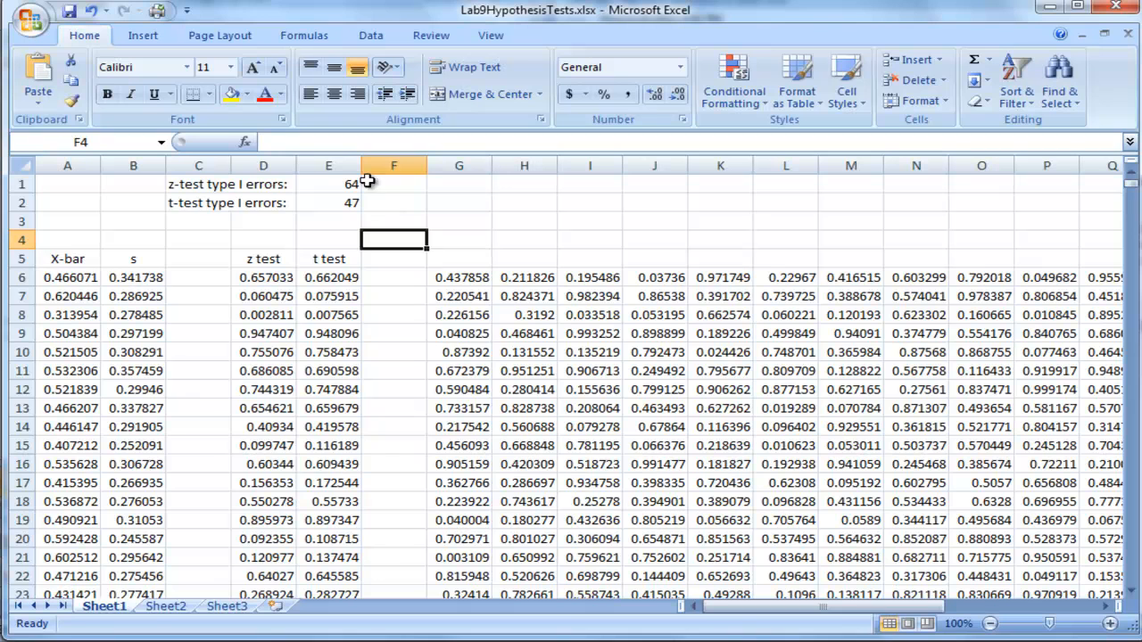
{"action": "mouse_move", "coordinate": [384, 183]}
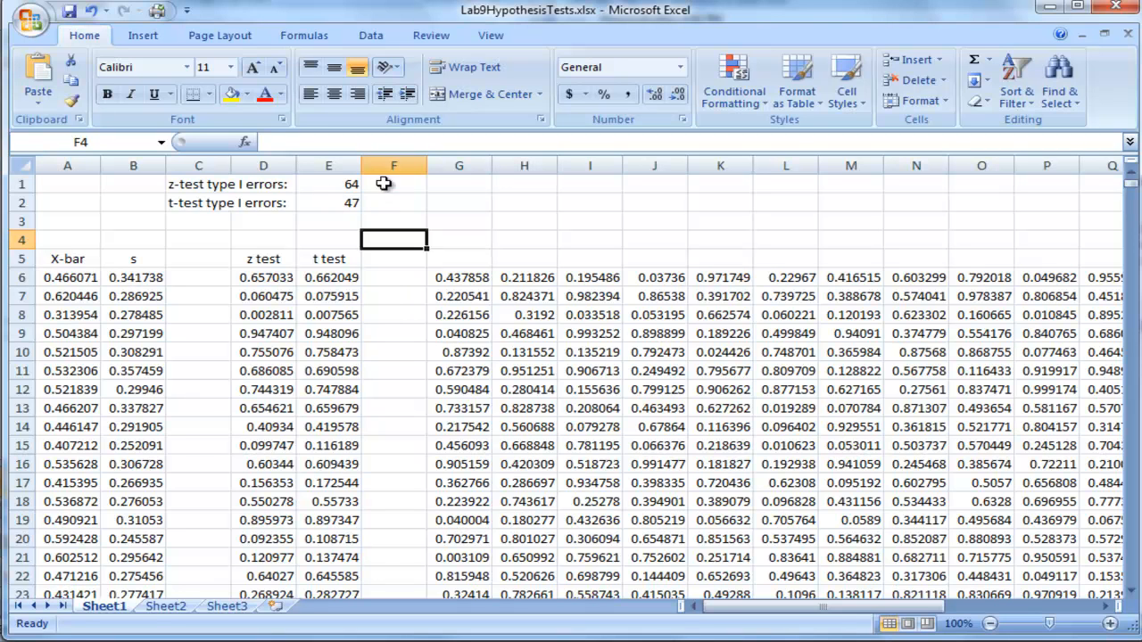
{"action": "mouse_move", "coordinate": [328, 207]}
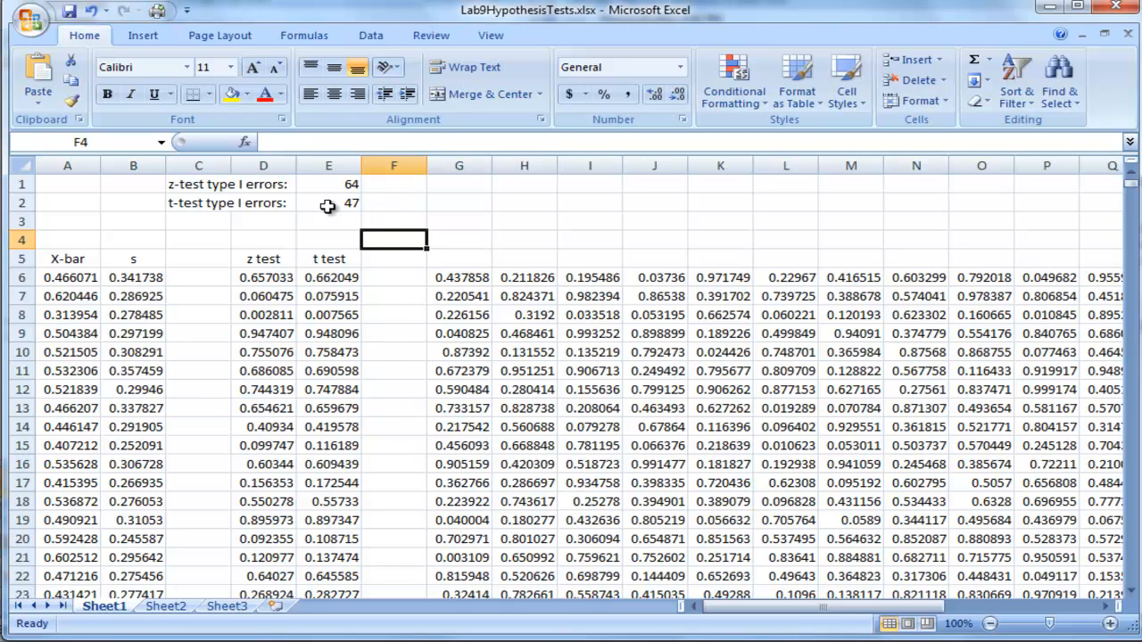
{"action": "mouse_move", "coordinate": [367, 216]}
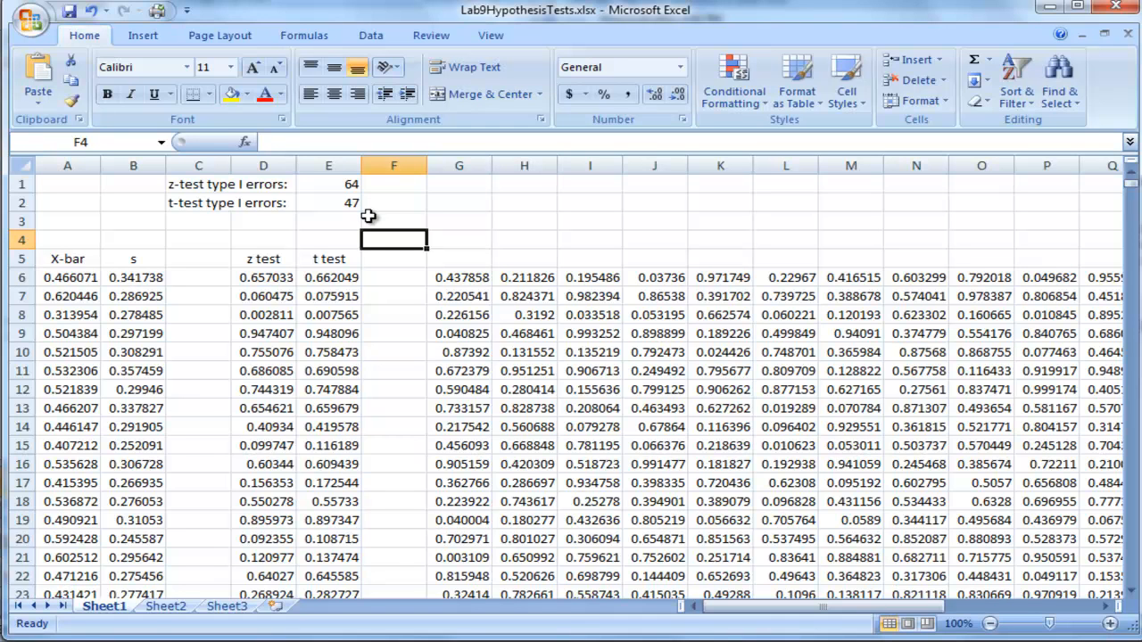
{"action": "mouse_move", "coordinate": [339, 227]}
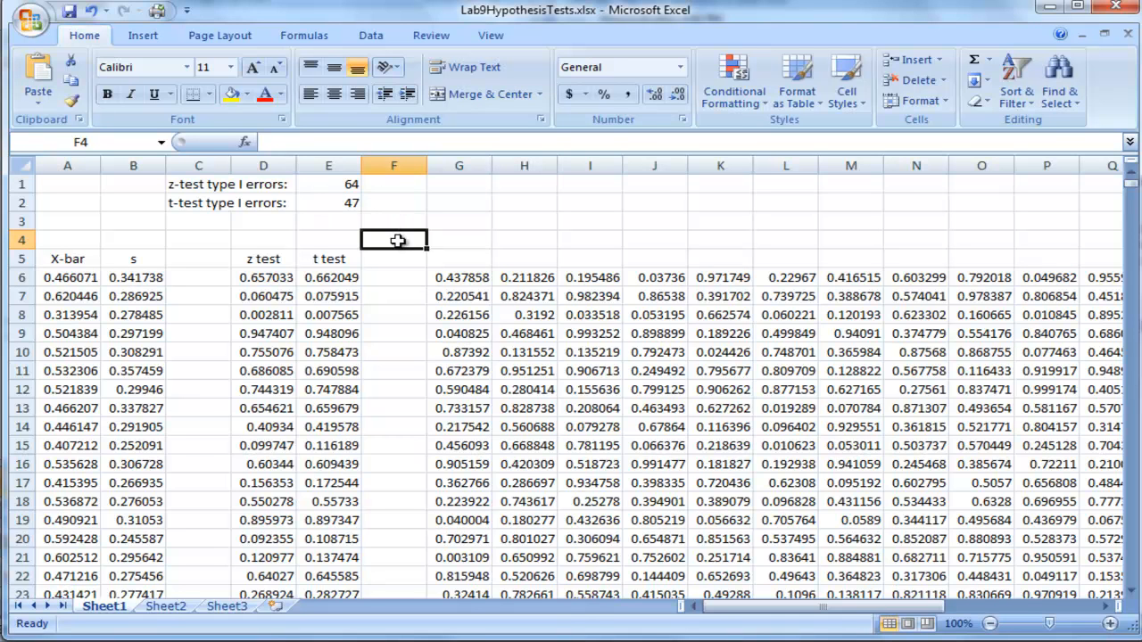
{"action": "mouse_move", "coordinate": [385, 242]}
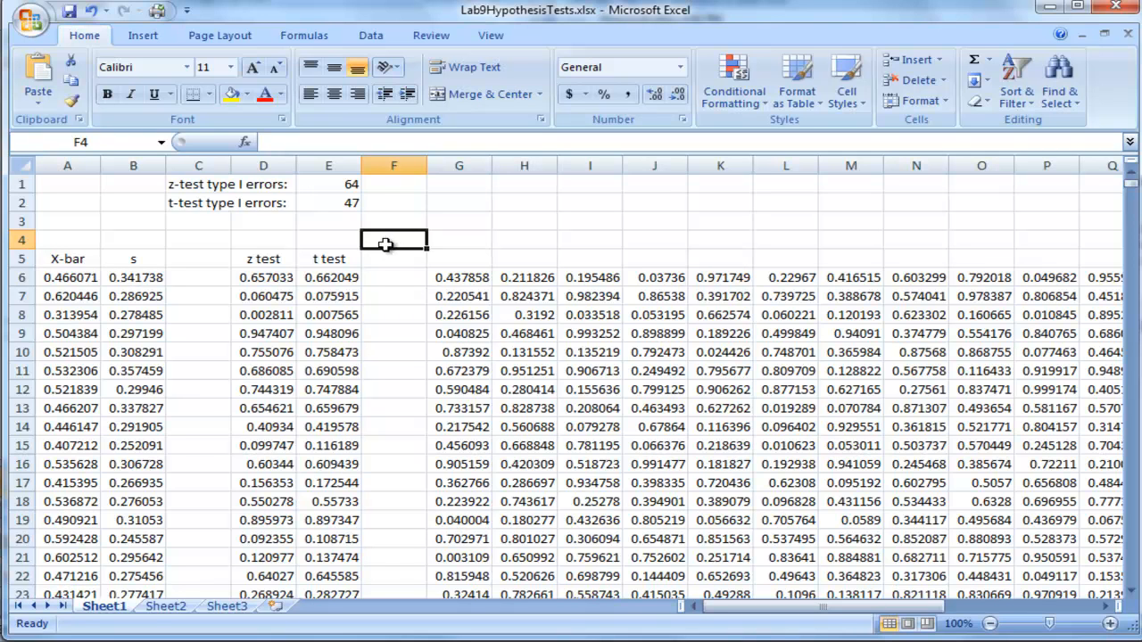
{"action": "mouse_move", "coordinate": [364, 219]}
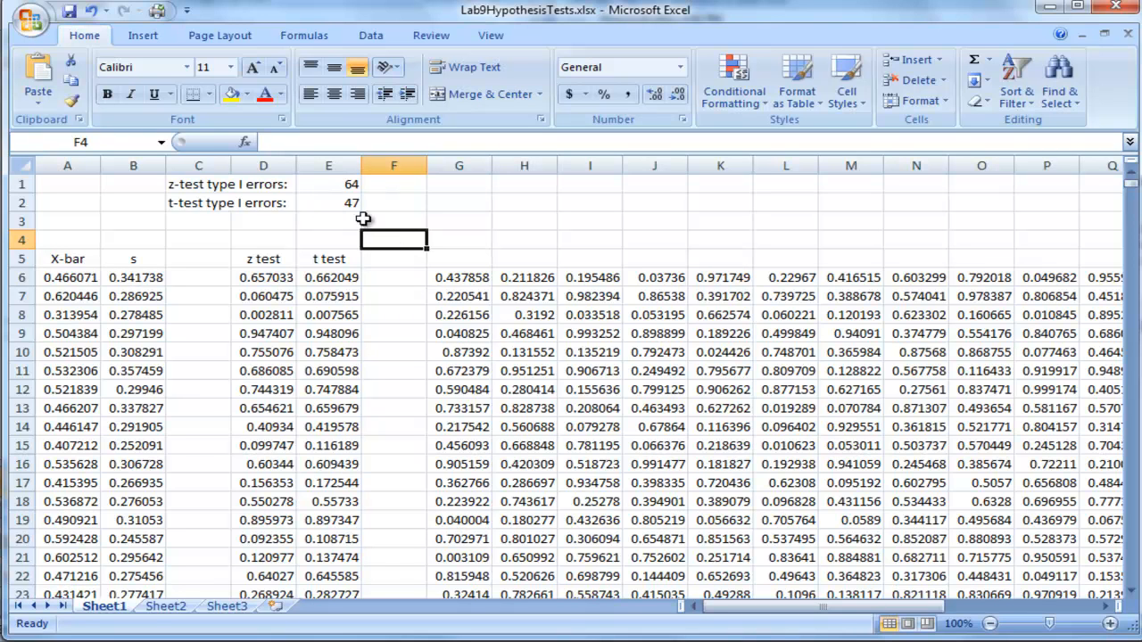
{"action": "mouse_move", "coordinate": [362, 186]}
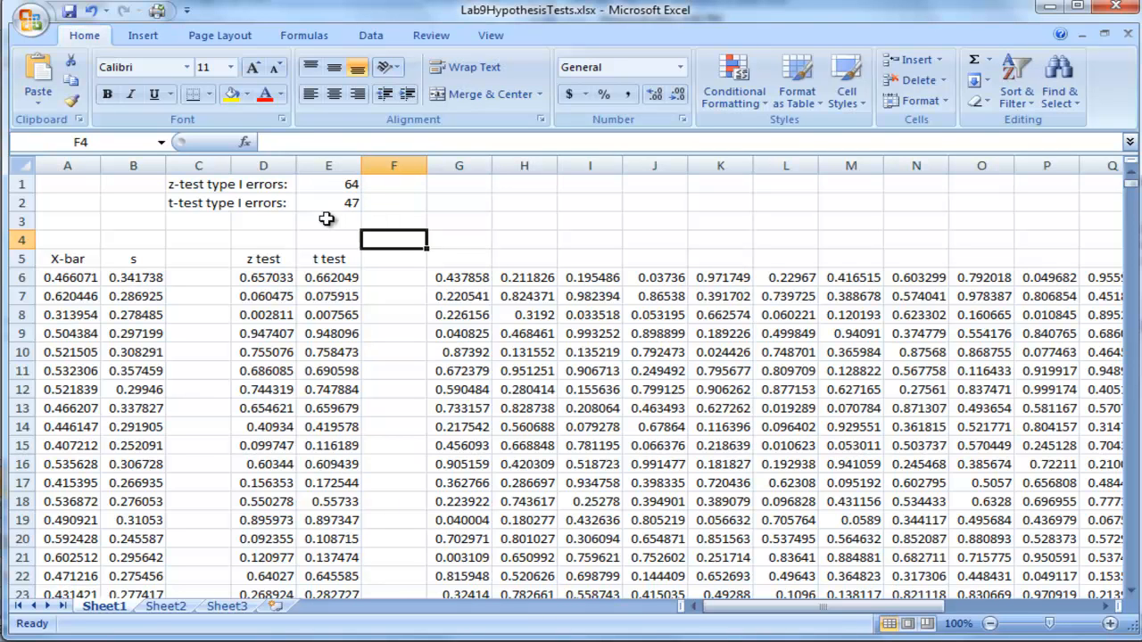
{"action": "mouse_move", "coordinate": [367, 219]}
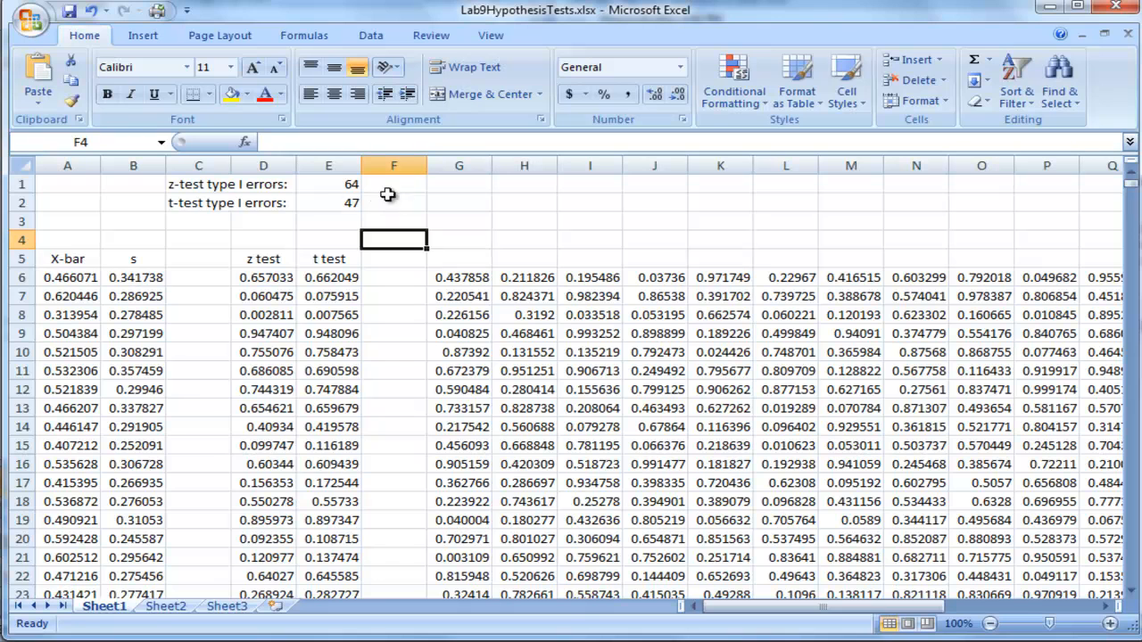
{"action": "mouse_move", "coordinate": [328, 199]}
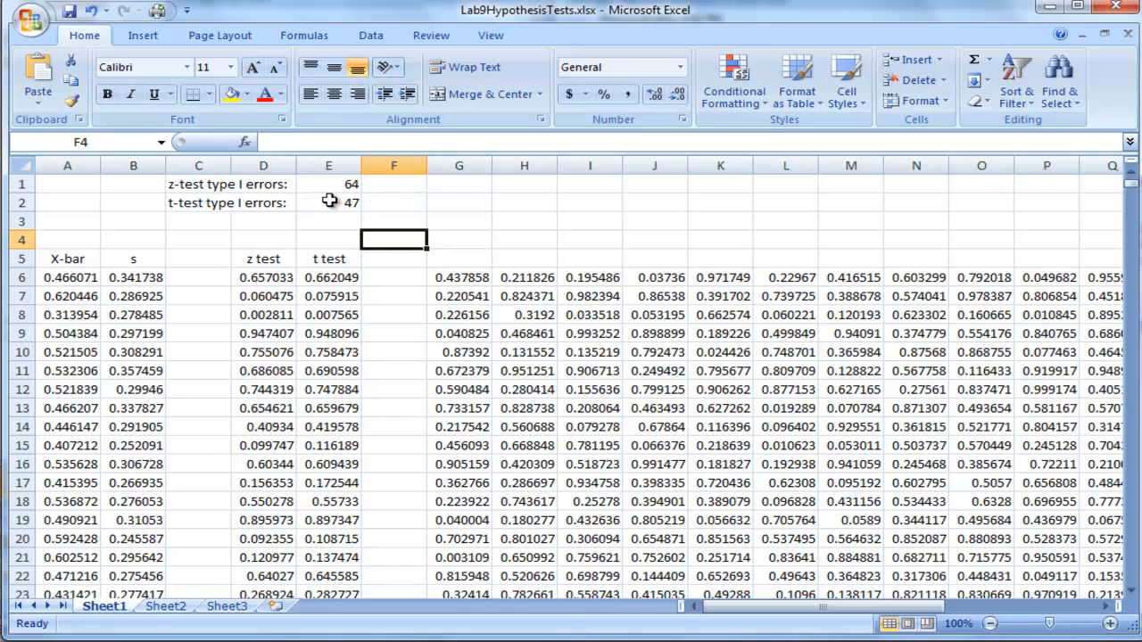
{"action": "mouse_move", "coordinate": [393, 234]}
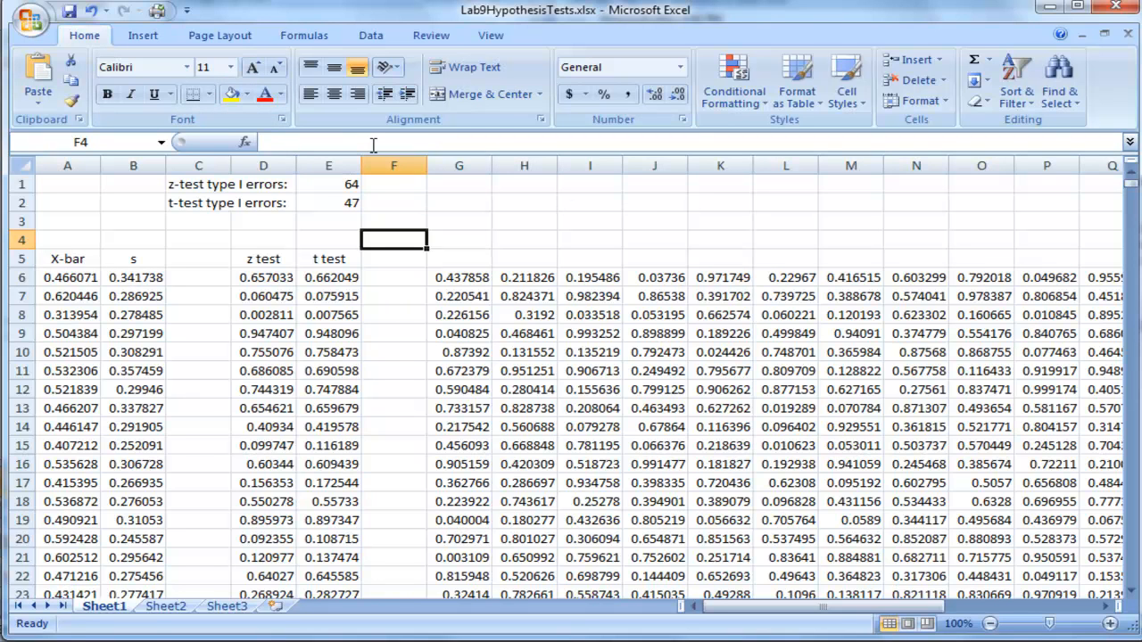
{"action": "mouse_move", "coordinate": [373, 147]}
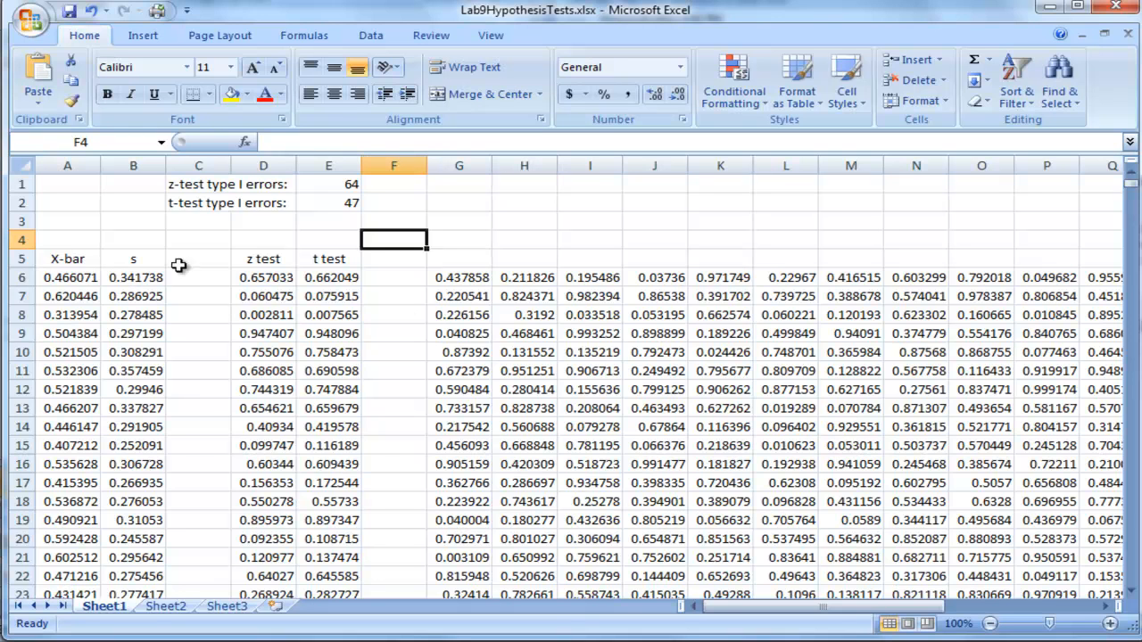
{"action": "mouse_move", "coordinate": [185, 317]}
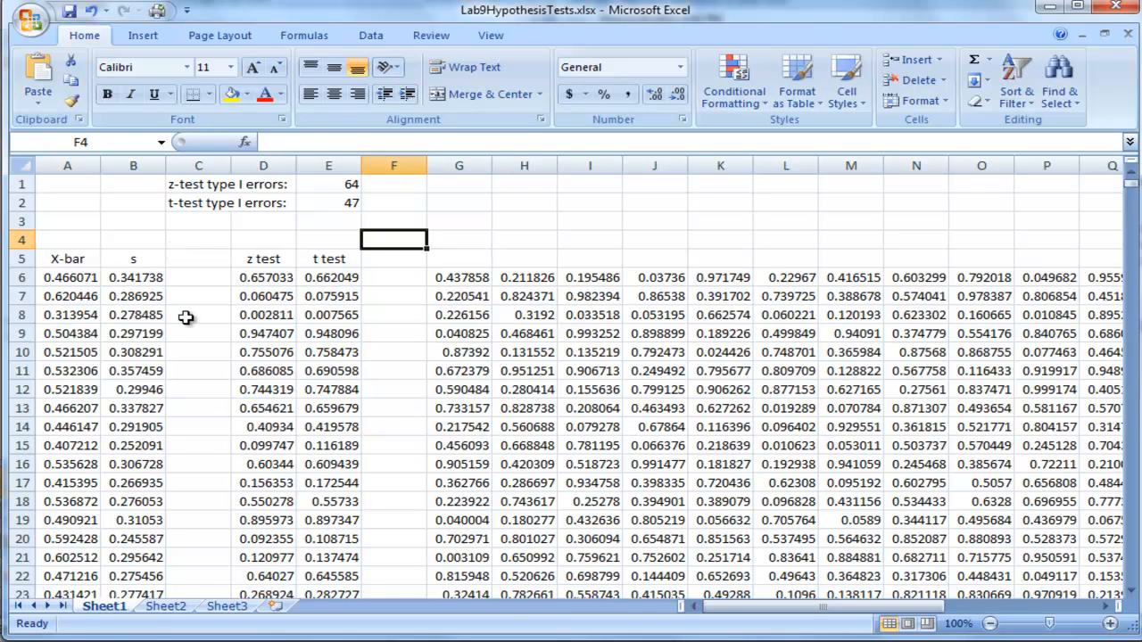
{"action": "mouse_move", "coordinate": [503, 274]}
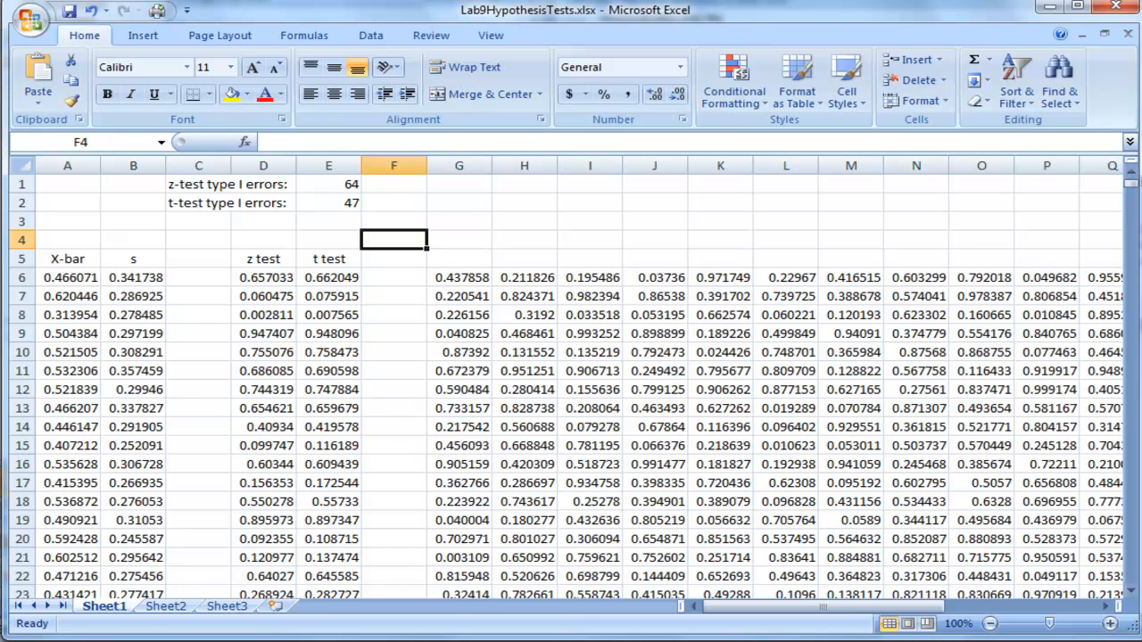
{"action": "mouse_move", "coordinate": [111, 282]}
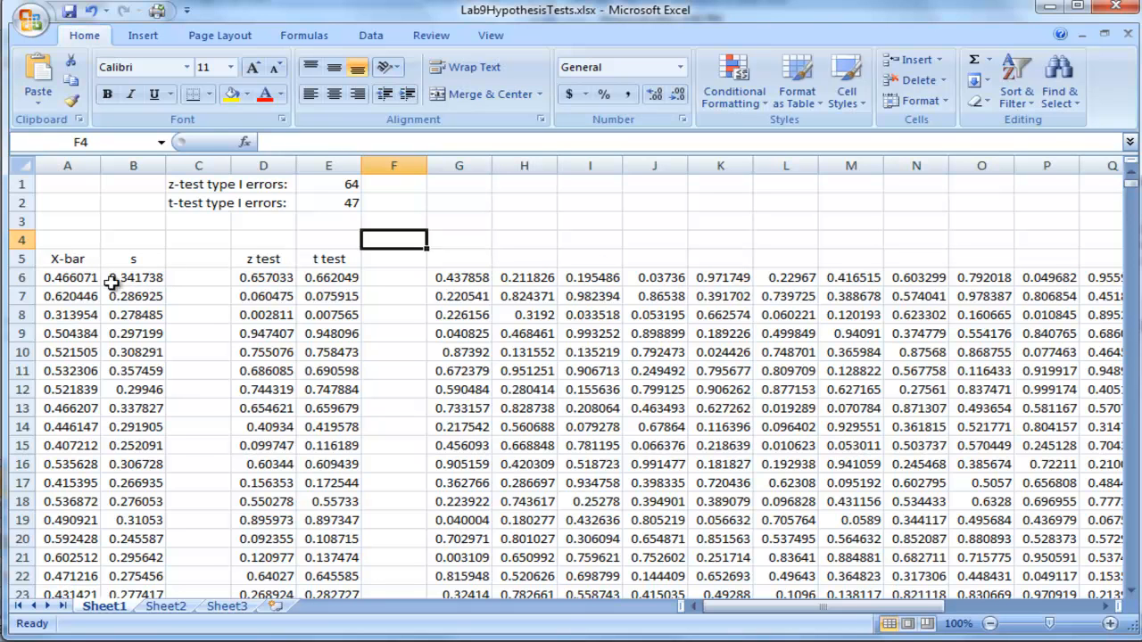
{"action": "mouse_move", "coordinate": [147, 284]}
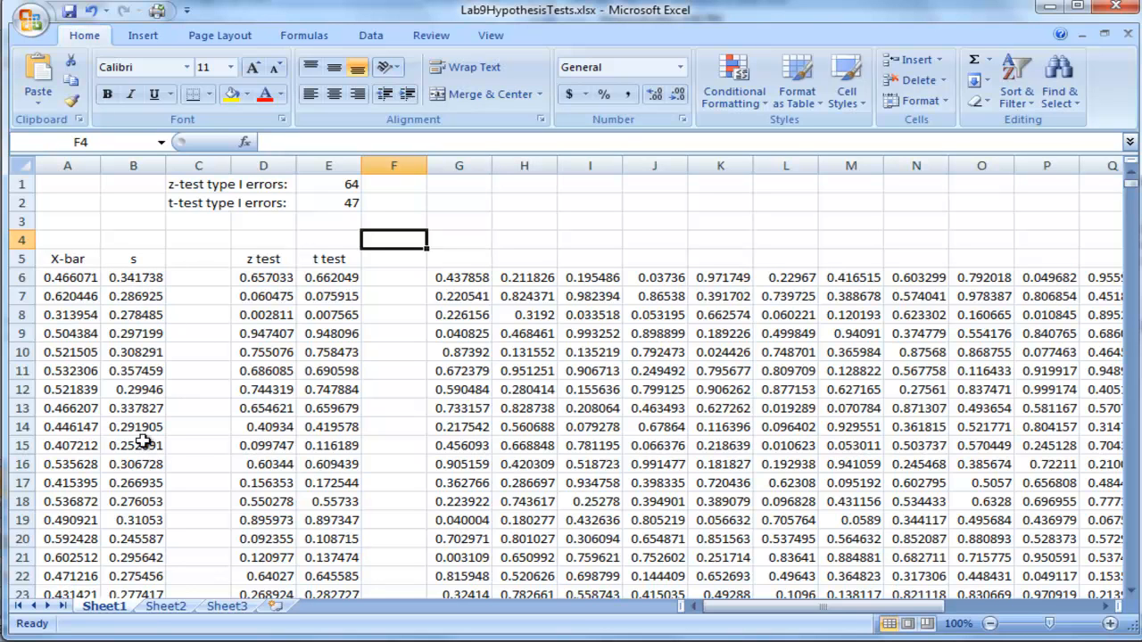
{"action": "mouse_move", "coordinate": [139, 370]}
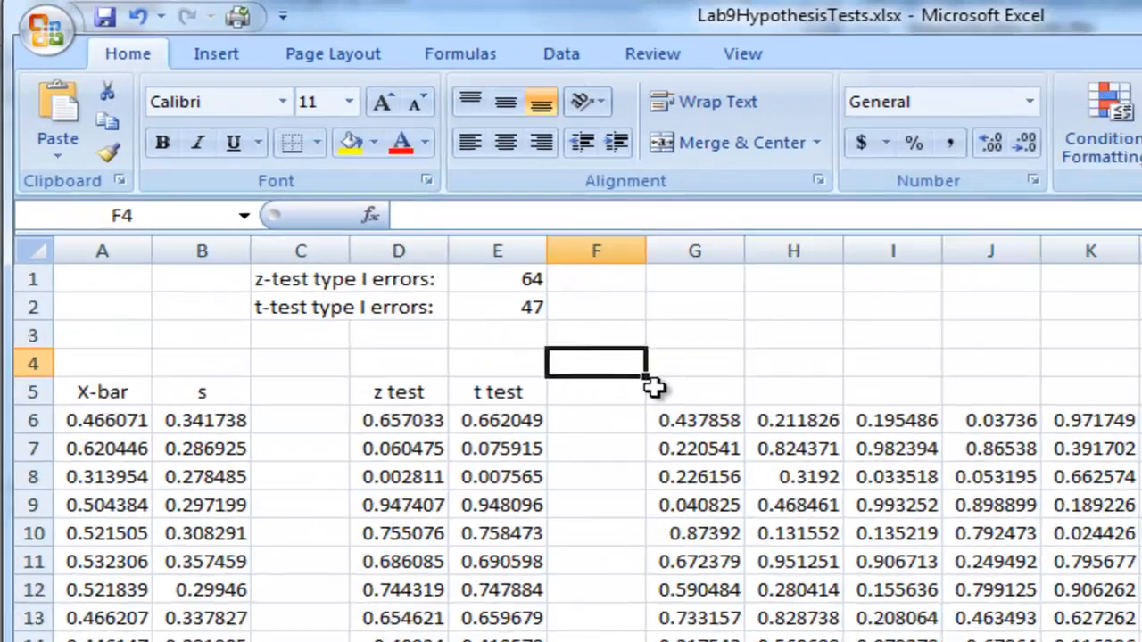
- Enter 0 in blank column F cells to force recalculation of the random trials
{"action": "type", "text": "0"}
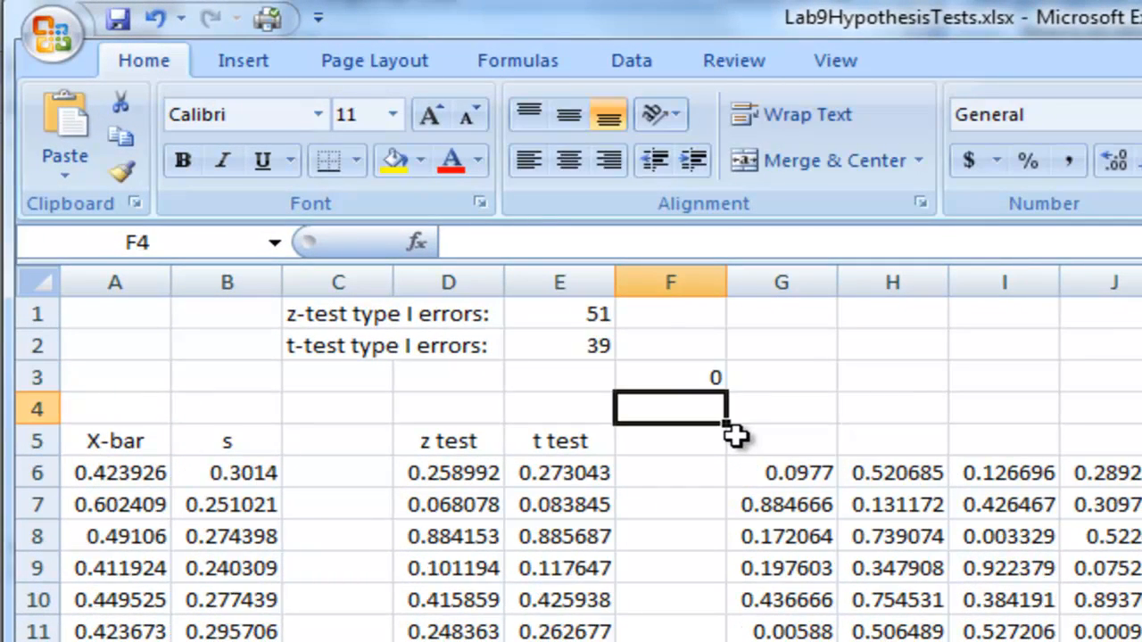
{"action": "type", "text": "0"}
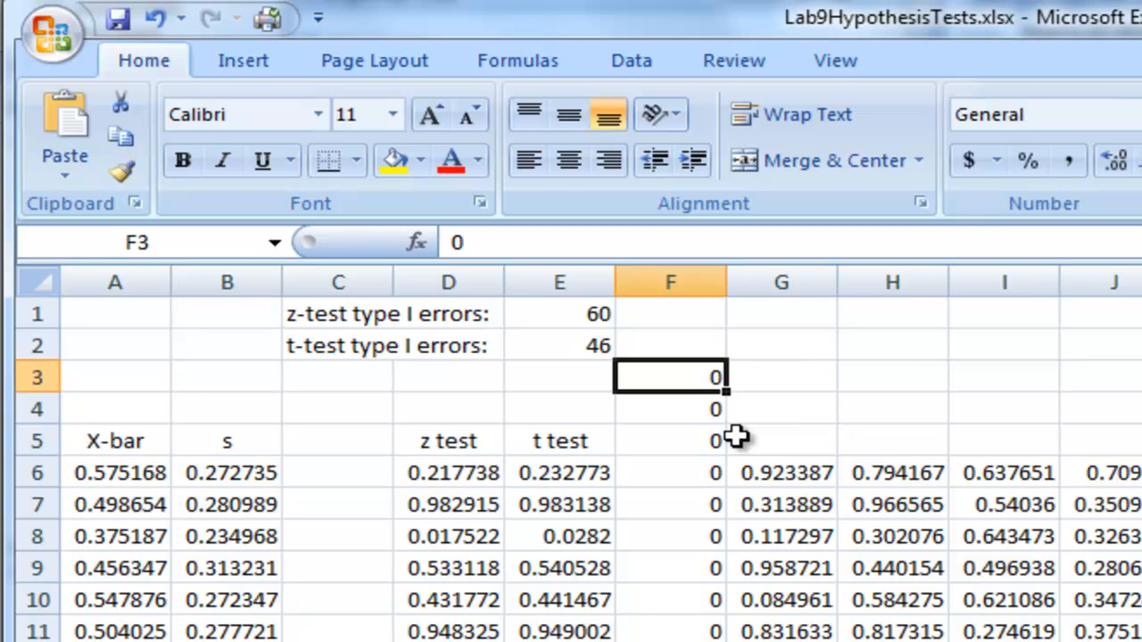
{"action": "mouse_move", "coordinate": [639, 361]}
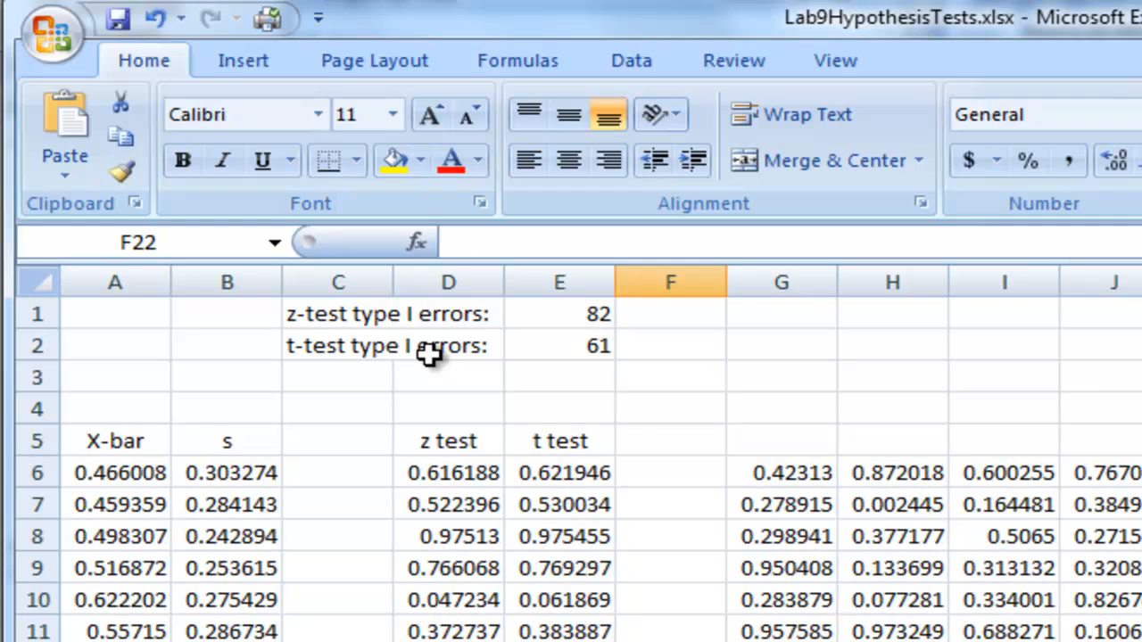
{"action": "left_click", "coordinate": [671, 439]}
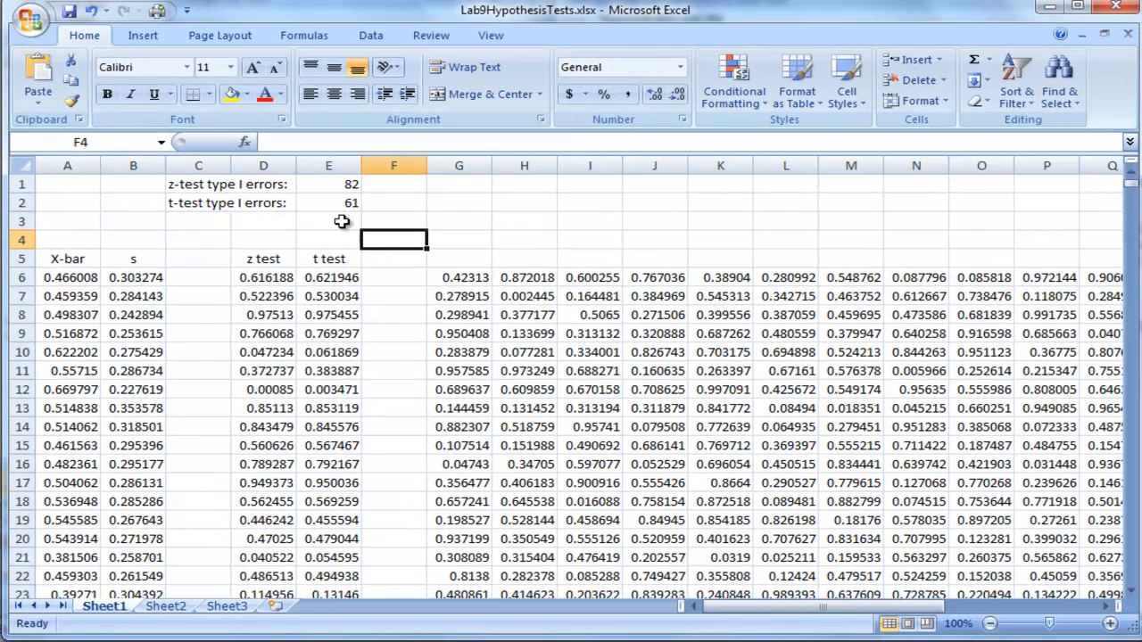
{"action": "mouse_move", "coordinate": [143, 314]}
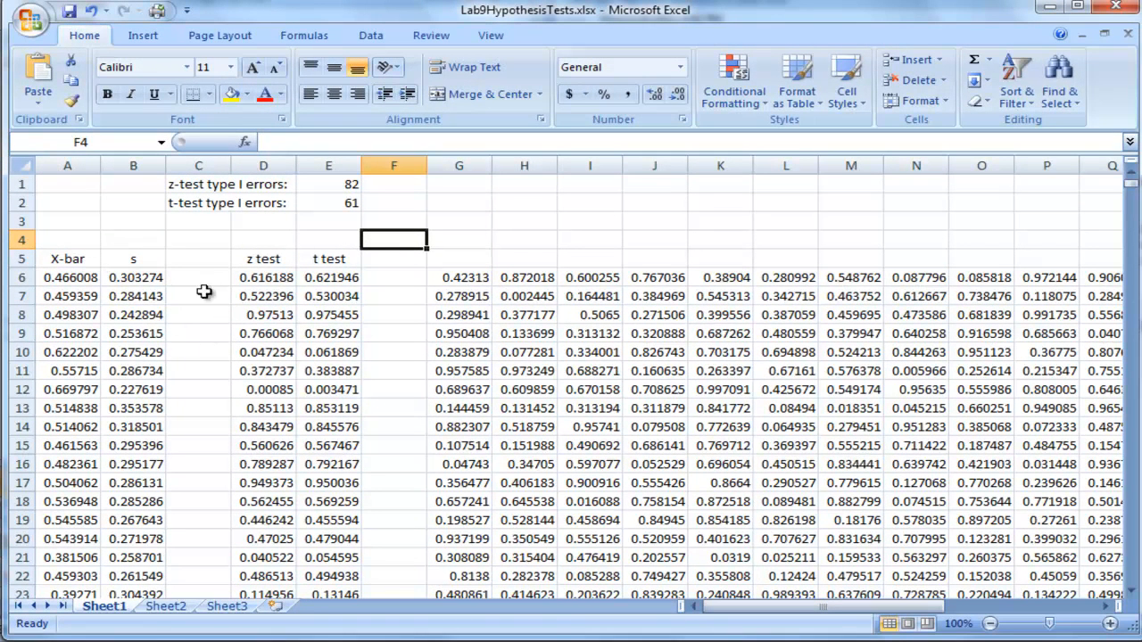
{"action": "mouse_move", "coordinate": [203, 267]}
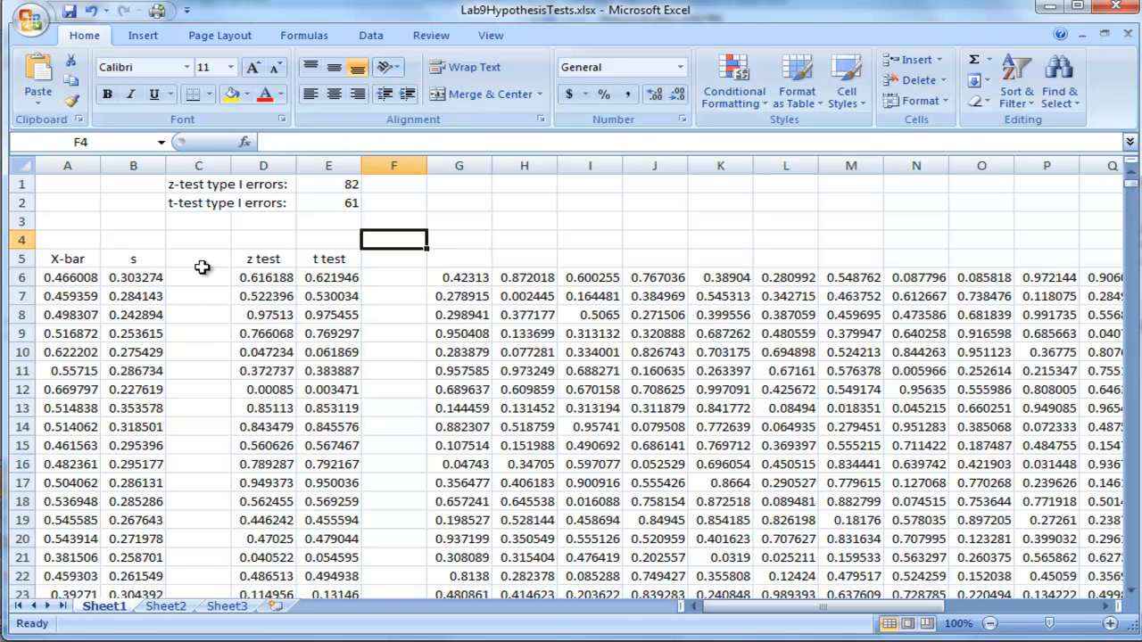
{"action": "mouse_move", "coordinate": [267, 229]}
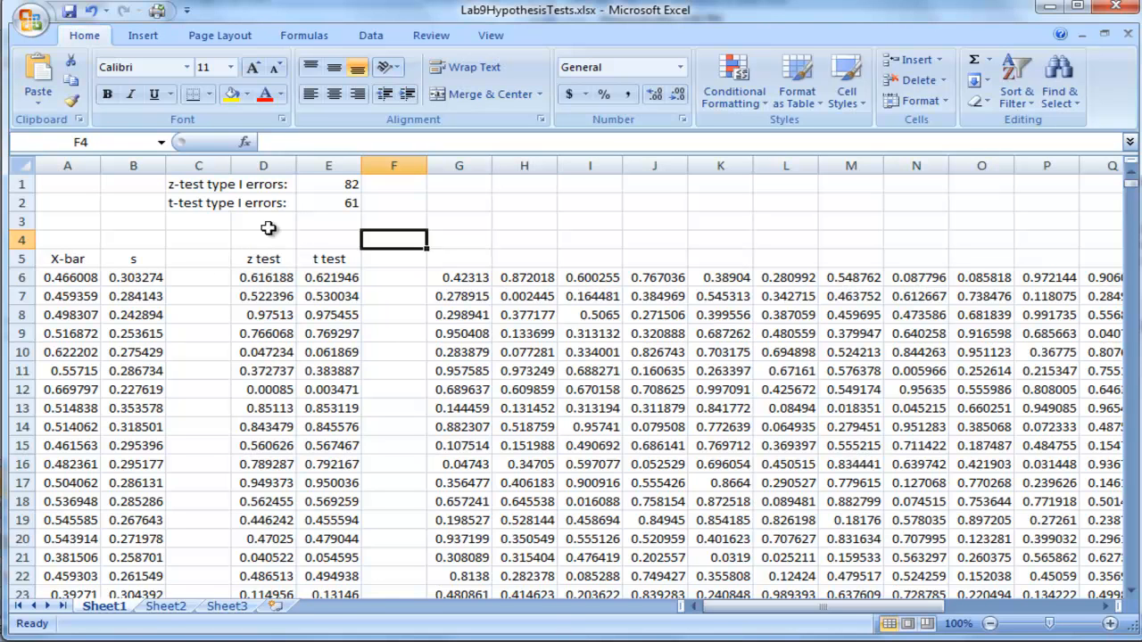
{"action": "mouse_move", "coordinate": [258, 282]}
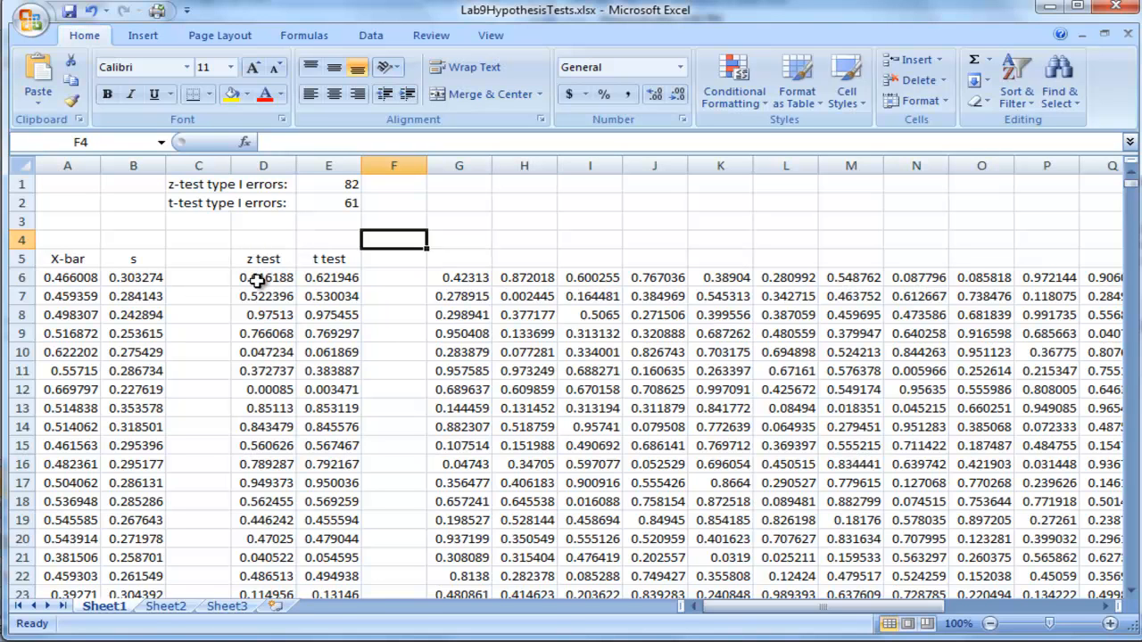
{"action": "mouse_move", "coordinate": [307, 246]}
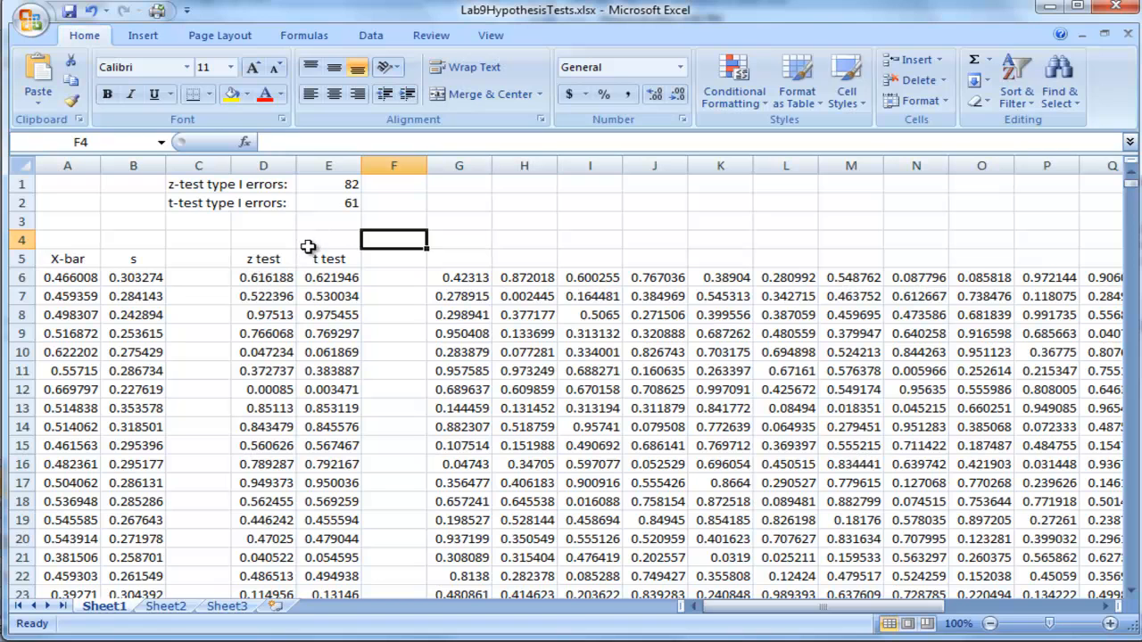
{"action": "mouse_move", "coordinate": [254, 460]}
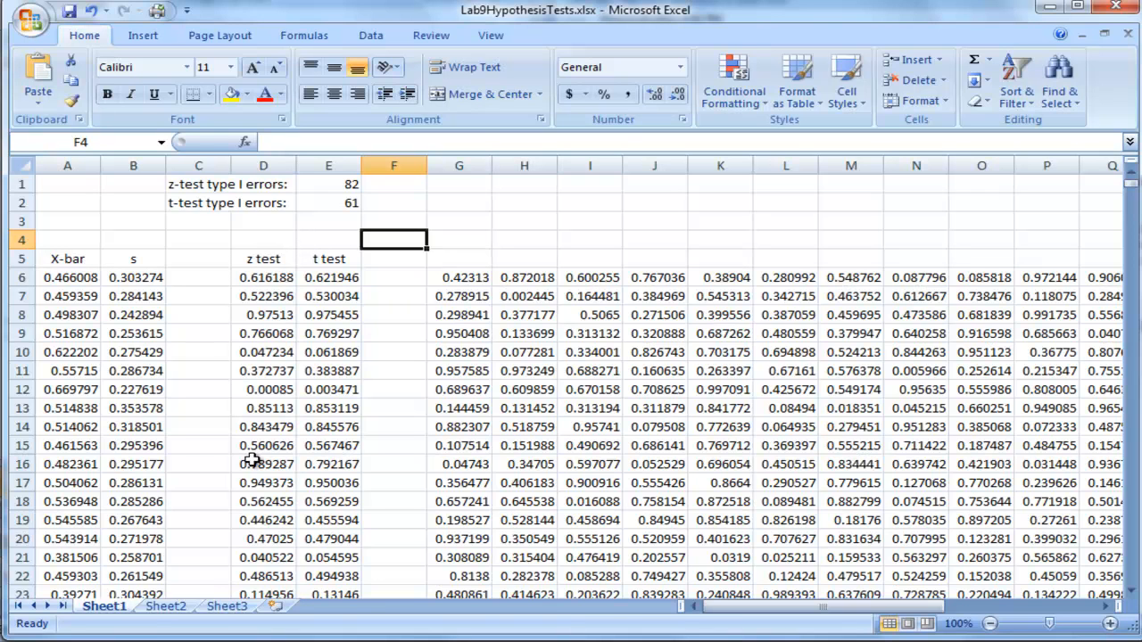
{"action": "mouse_move", "coordinate": [260, 278]}
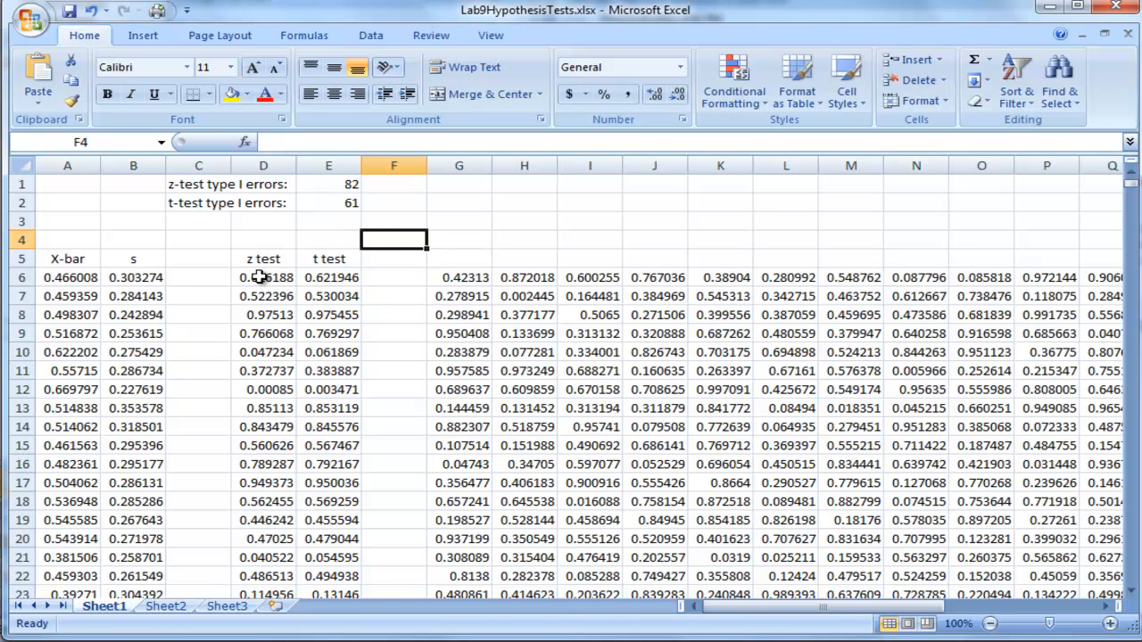
{"action": "left_click", "coordinate": [264, 279]}
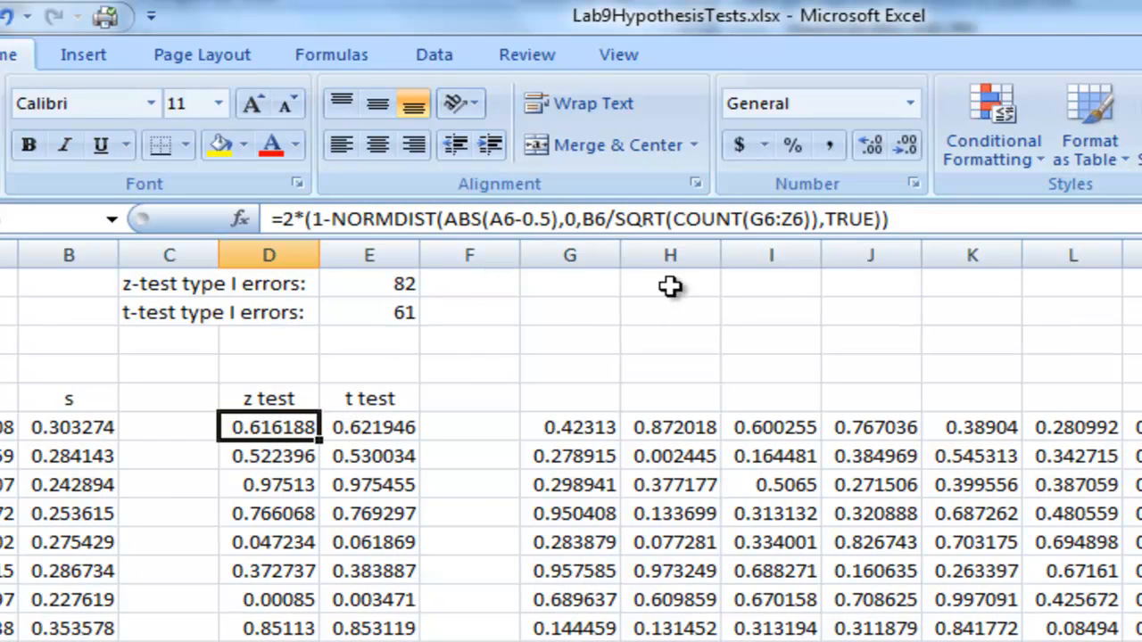
{"action": "mouse_move", "coordinate": [453, 311]}
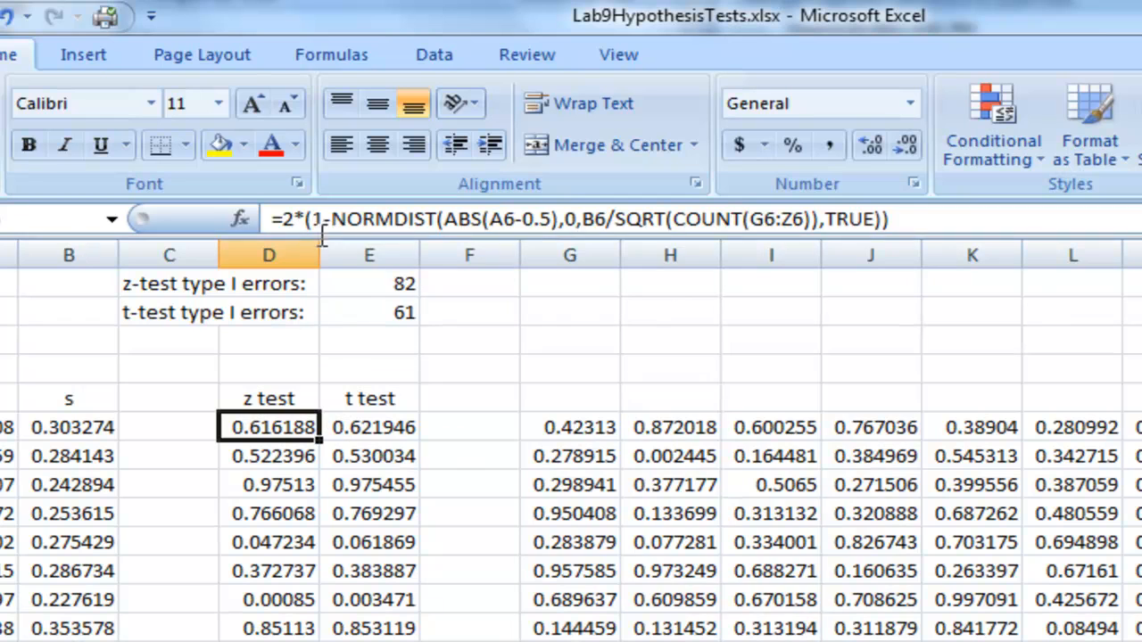
{"action": "mouse_move", "coordinate": [428, 331]}
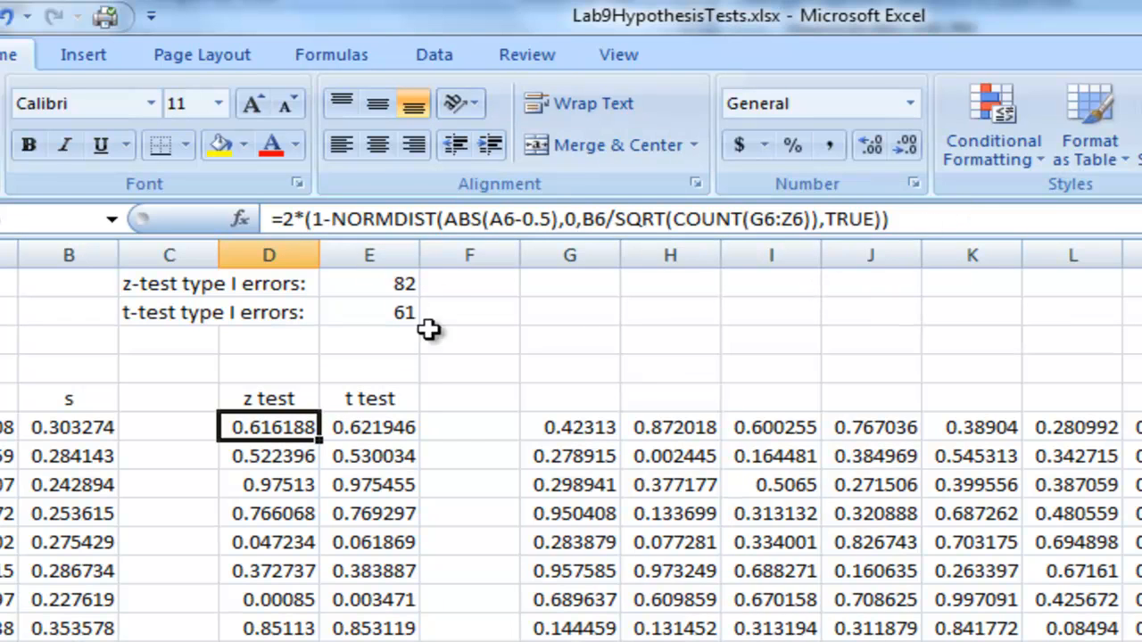
{"action": "mouse_move", "coordinate": [428, 330]}
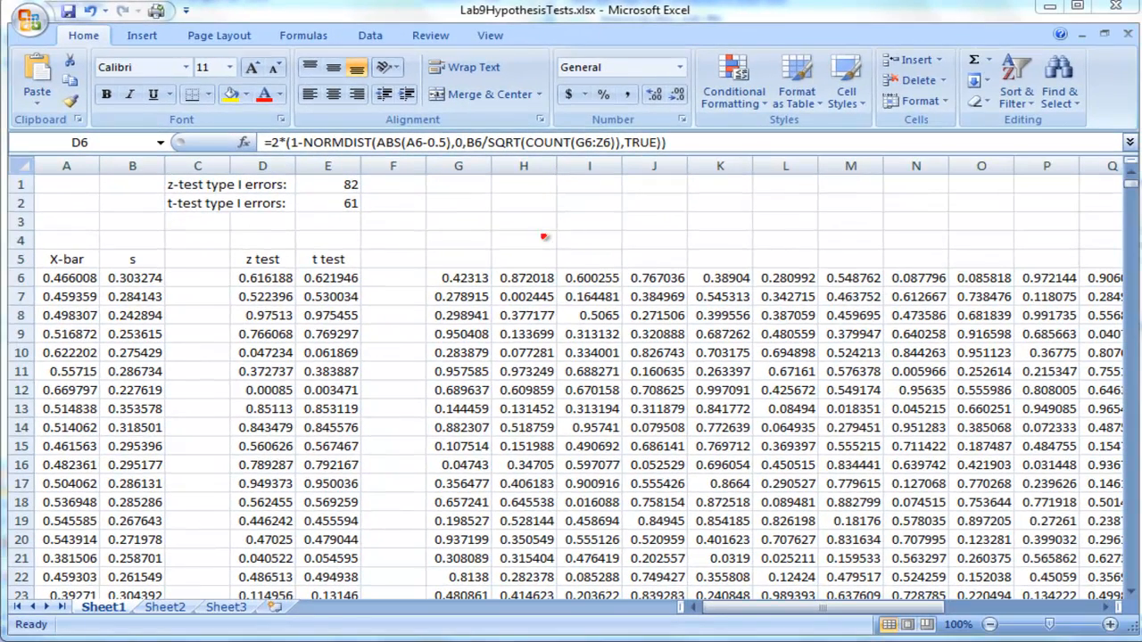
{"action": "mouse_move", "coordinate": [485, 200]}
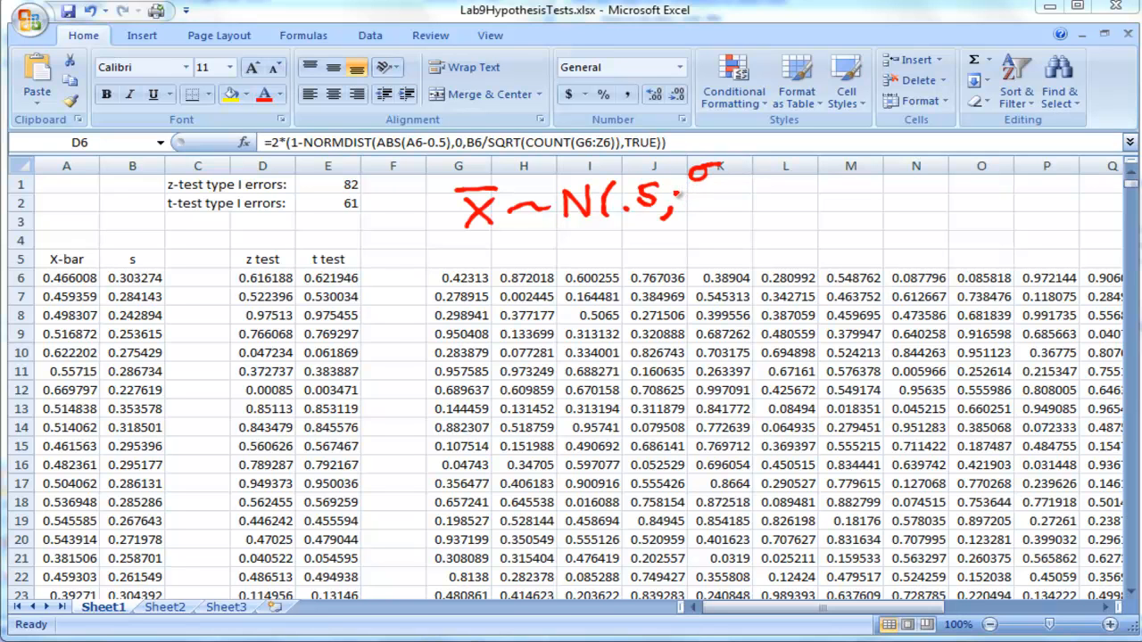
- Handwrite X̄ ~ N(.5, σ/√20) above the data with the pen
{"action": "left_click_drag", "start_coordinate": [687, 205], "coordinate": [728, 206]}
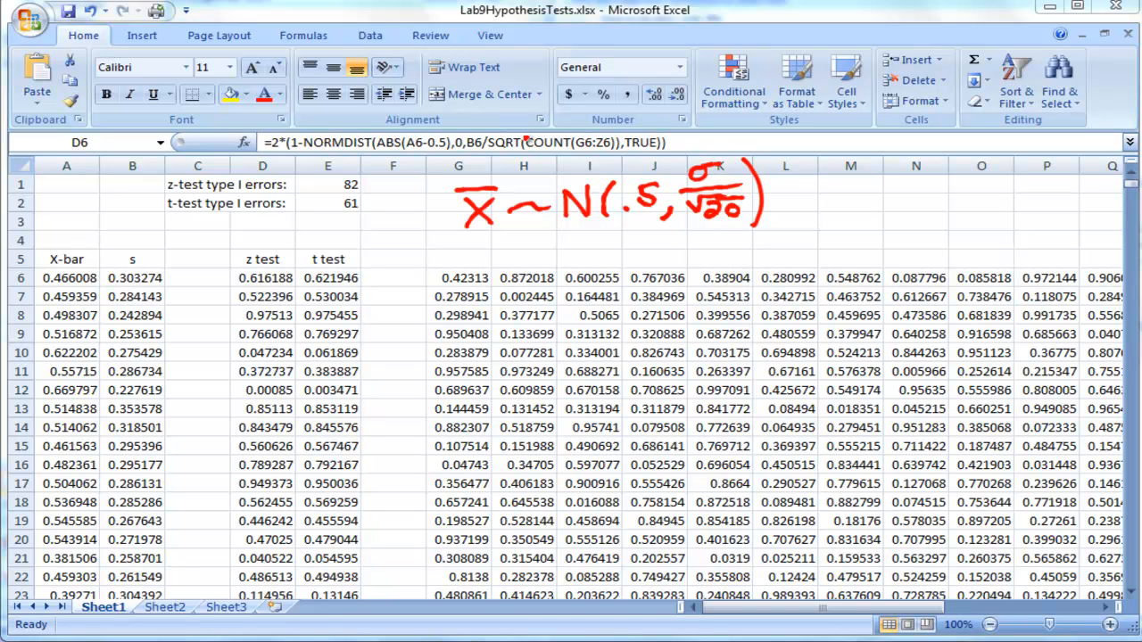
{"action": "left_click_drag", "start_coordinate": [535, 151], "coordinate": [607, 169]}
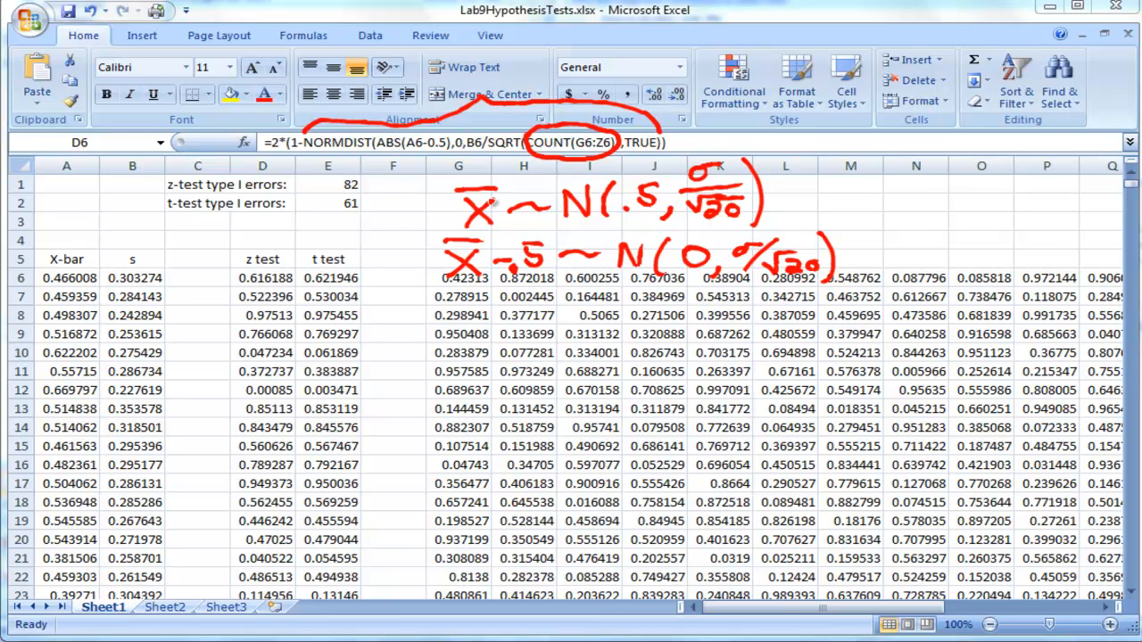
- Write 'cum distribution' pointing to the formula's TRUE argument
{"action": "left_click_drag", "start_coordinate": [414, 233], "coordinate": [562, 254]}
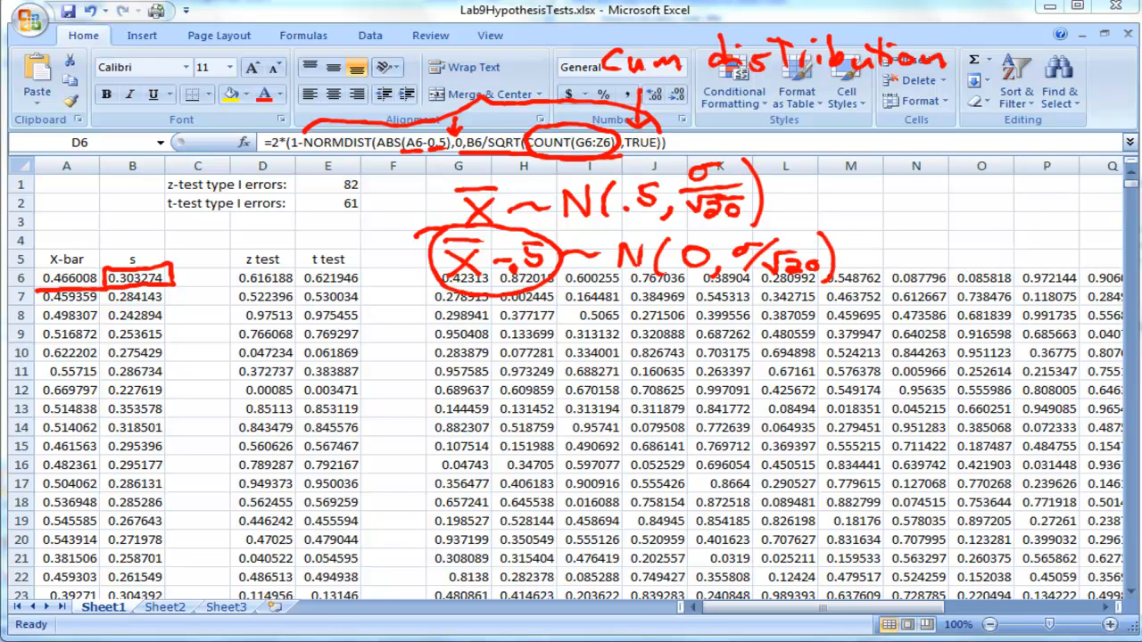
{"action": "mouse_move", "coordinate": [842, 200]}
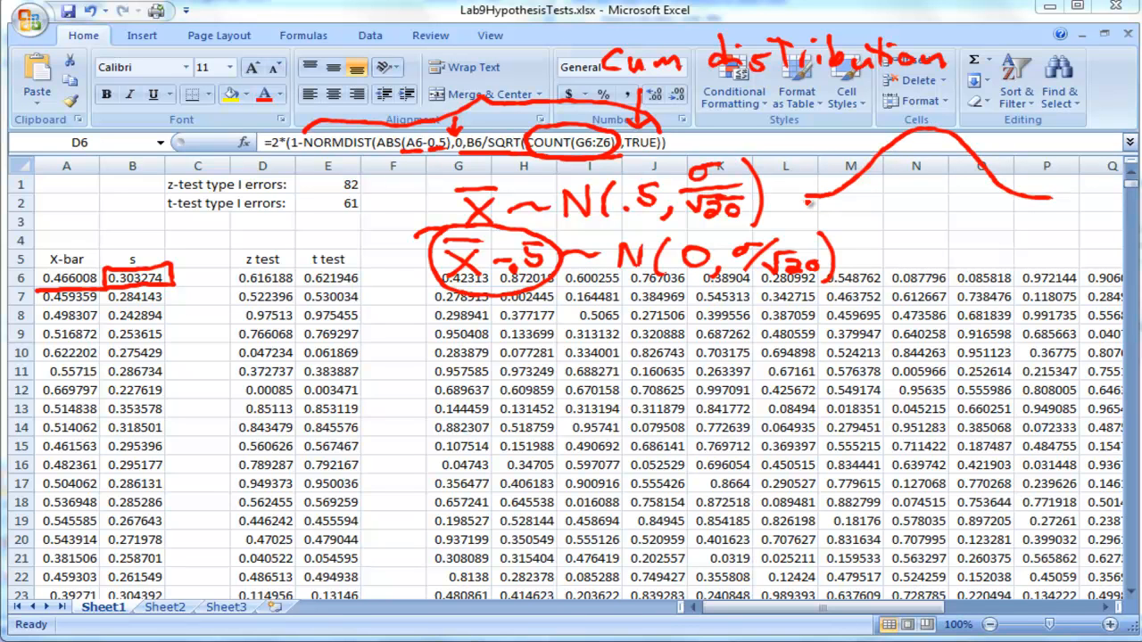
- Sketch a bell curve with shaded cumulative area and tail labelled 1−A
{"action": "left_click_drag", "start_coordinate": [807, 206], "coordinate": [1061, 207]}
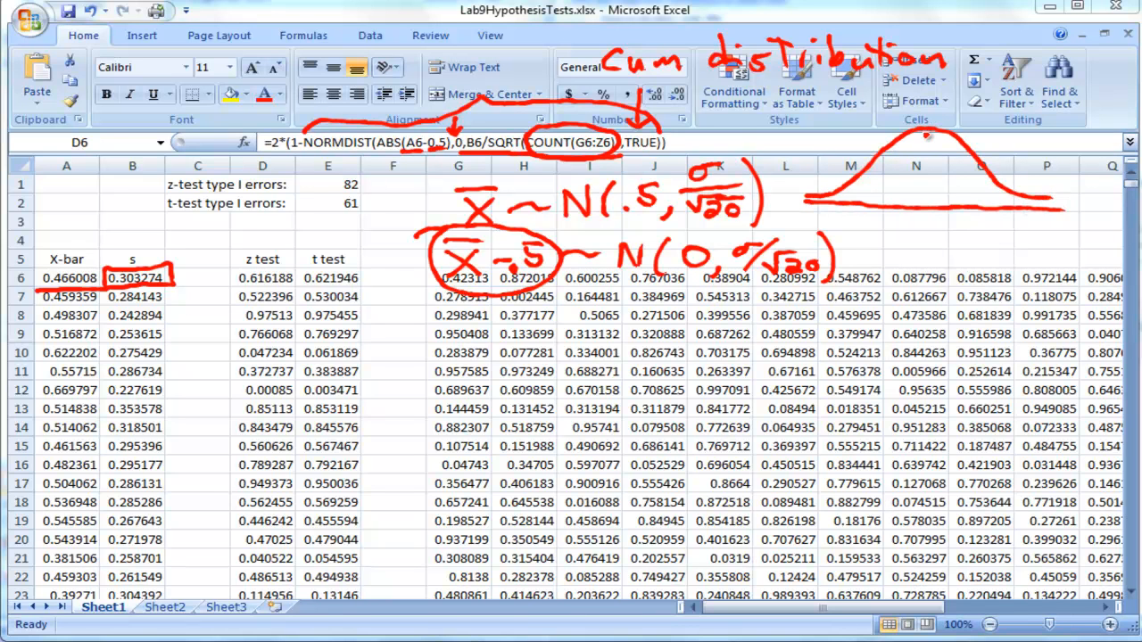
{"action": "left_click_drag", "start_coordinate": [924, 125], "coordinate": [924, 241]}
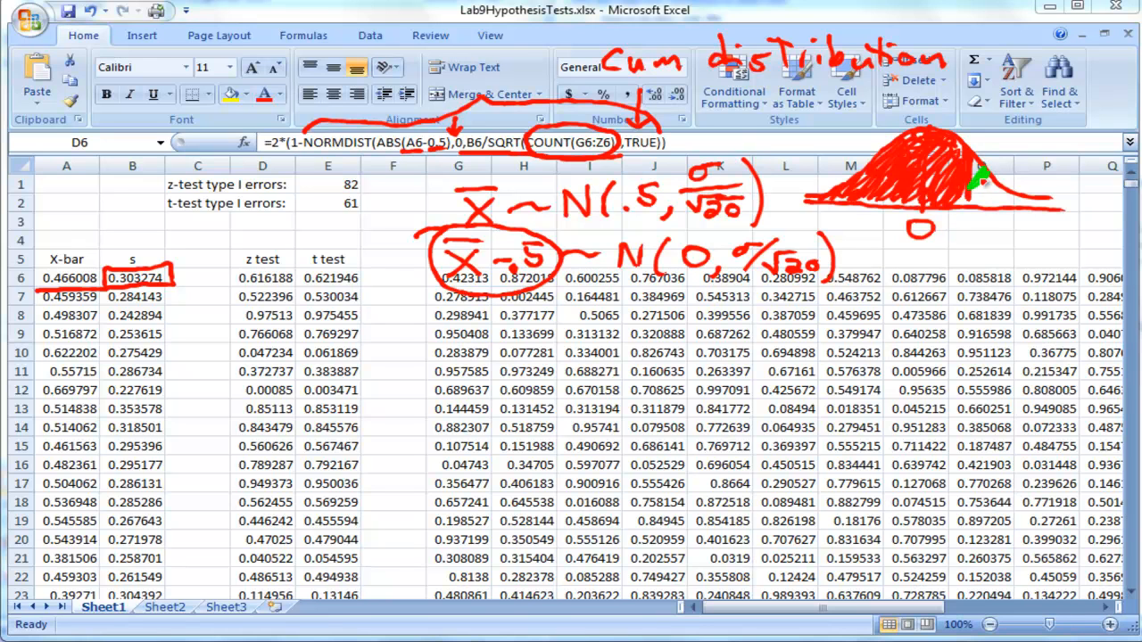
{"action": "left_click_drag", "start_coordinate": [972, 199], "coordinate": [1052, 204]}
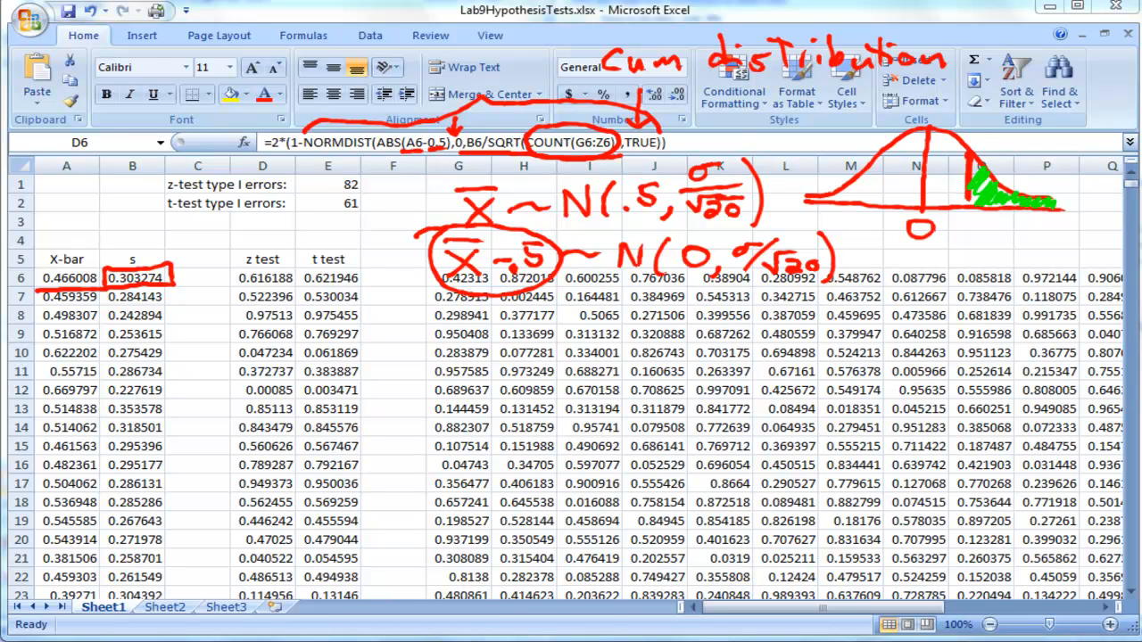
{"action": "mouse_move", "coordinate": [928, 164]}
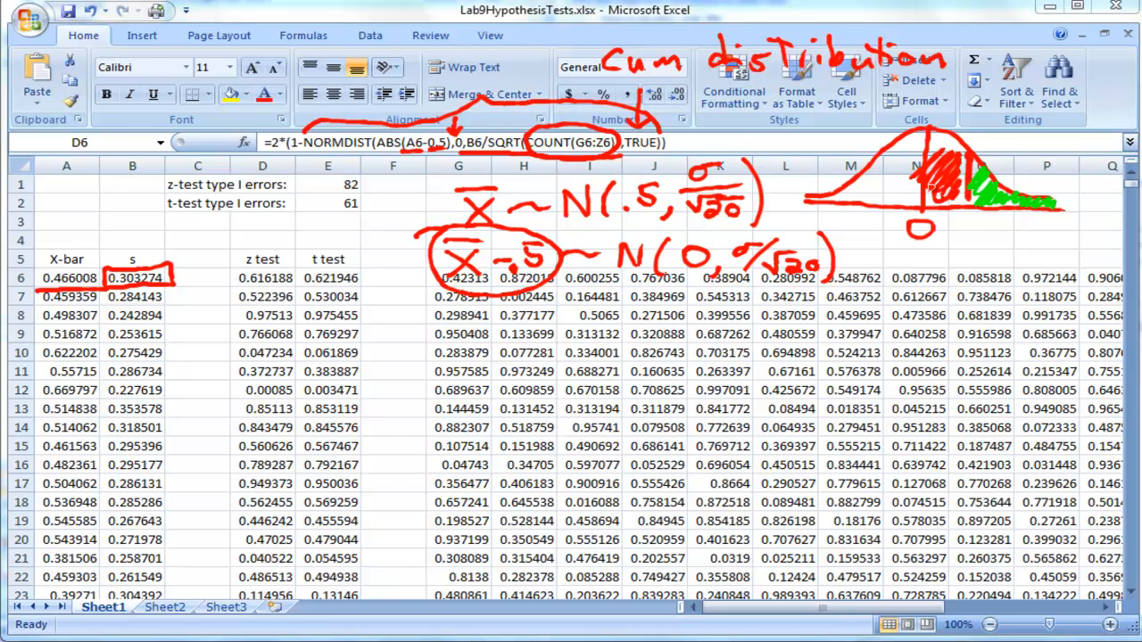
{"action": "left_click_drag", "start_coordinate": [928, 178], "coordinate": [946, 170]}
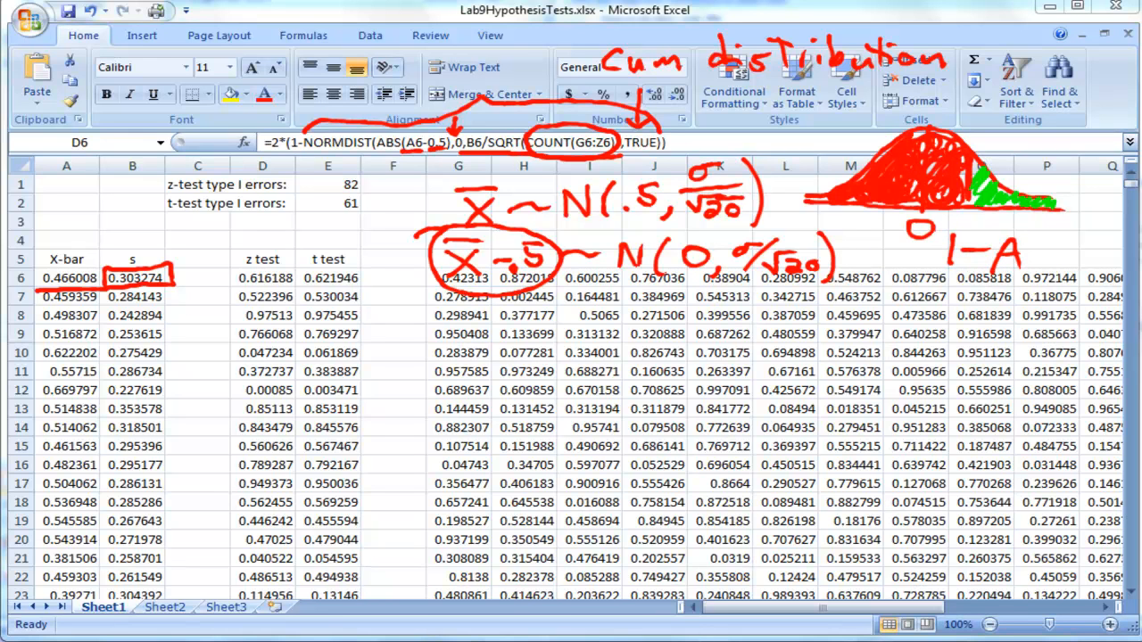
{"action": "left_click_drag", "start_coordinate": [878, 157], "coordinate": [878, 205]}
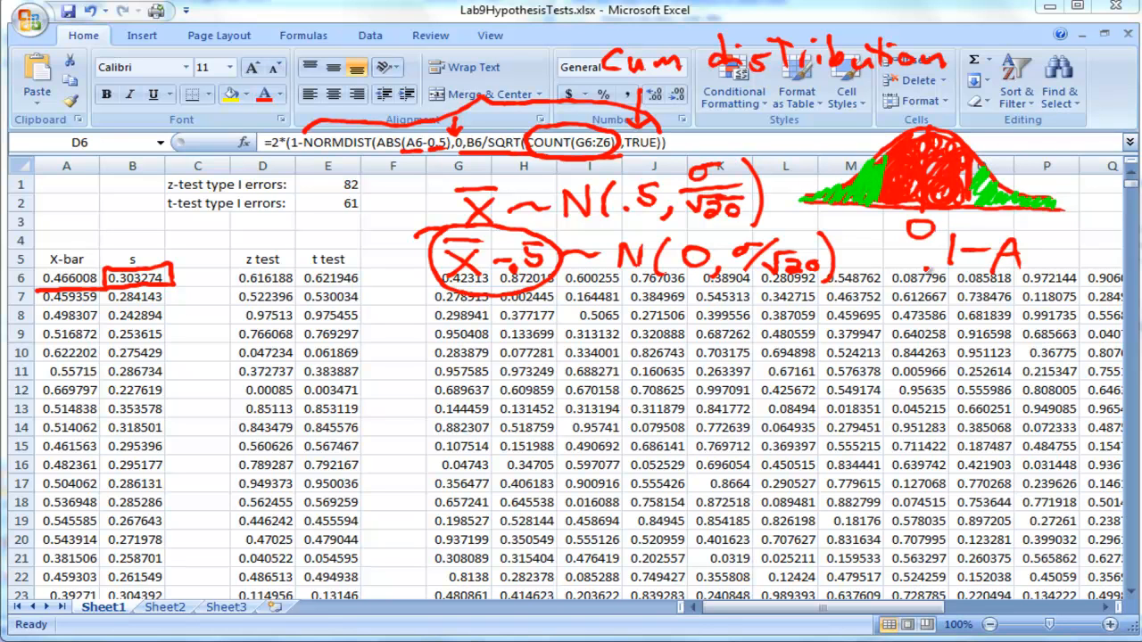
{"action": "left_click_drag", "start_coordinate": [892, 258], "coordinate": [1038, 285]}
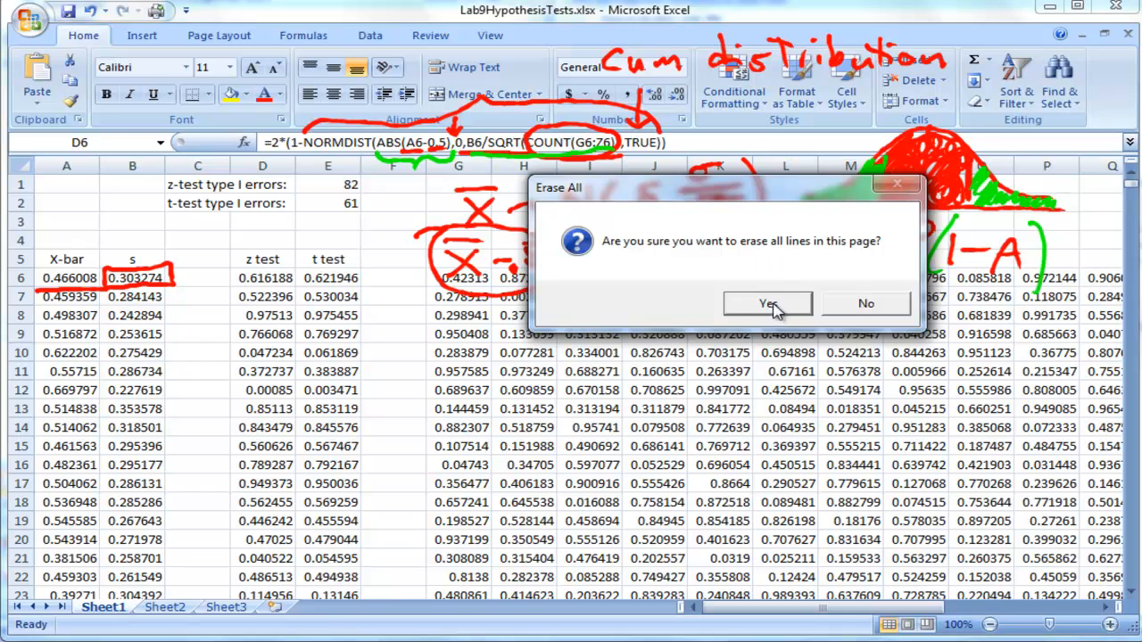
- Confirm Yes to erase all handwritten annotations from the sheet
{"action": "left_click", "coordinate": [768, 303]}
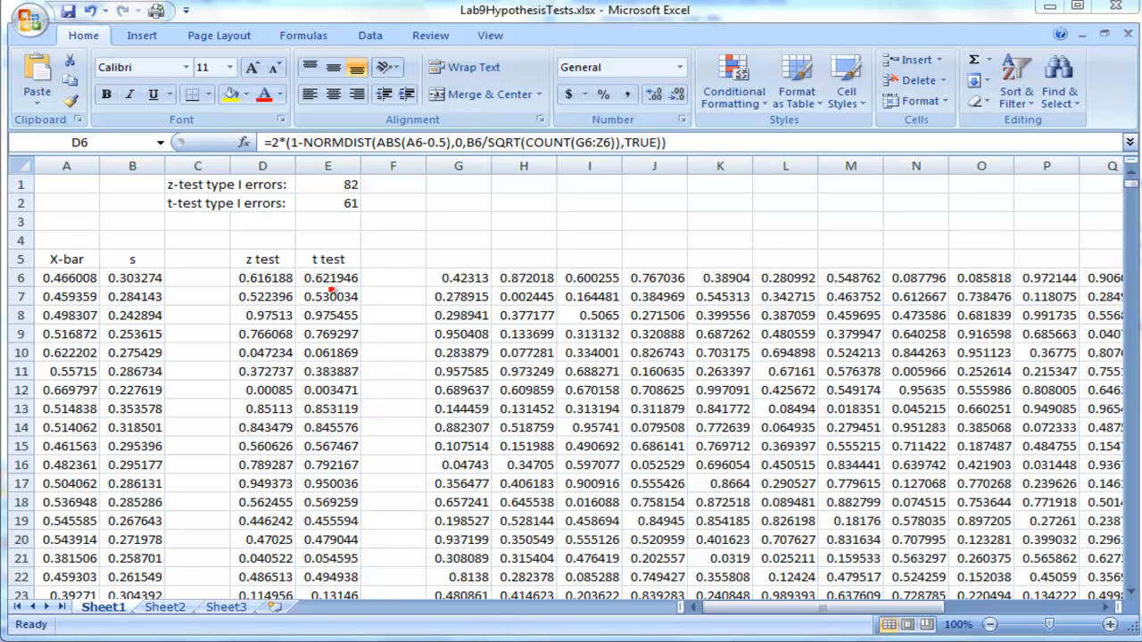
{"action": "mouse_move", "coordinate": [332, 285]}
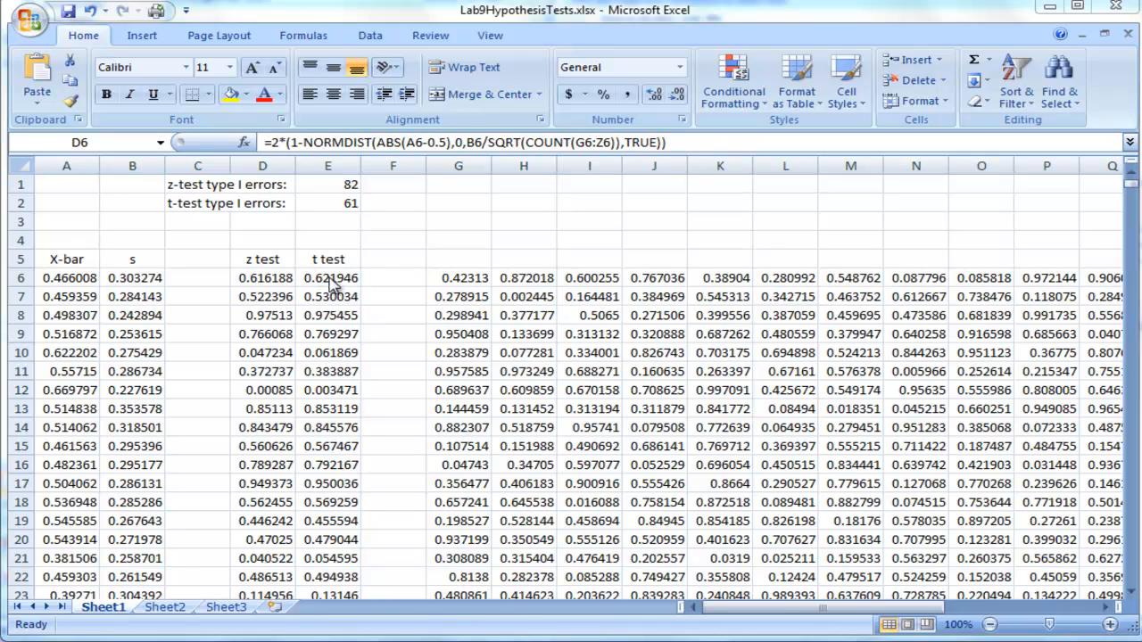
- Select cell E6 to show its TDIST t-test p-value formula
{"action": "left_click", "coordinate": [329, 278]}
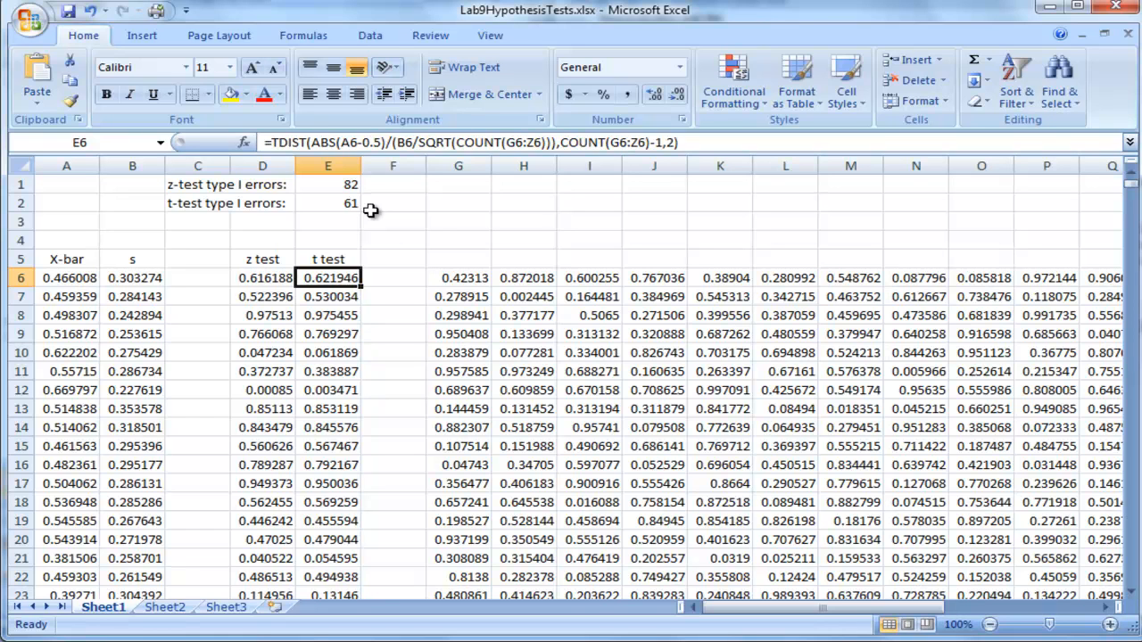
{"action": "mouse_move", "coordinate": [467, 570]}
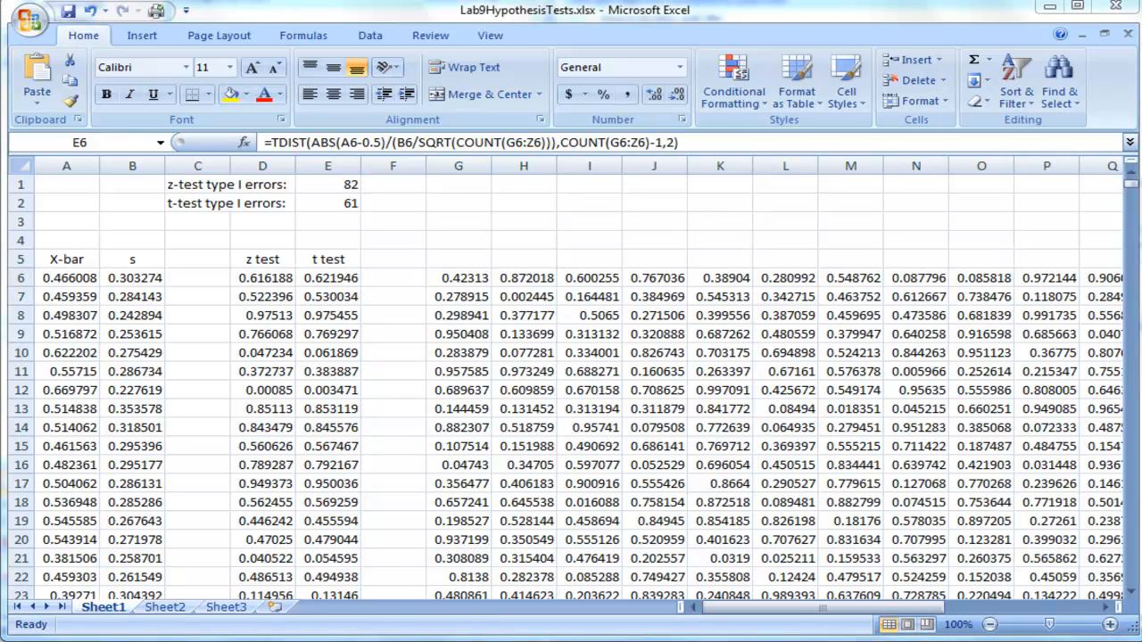
{"action": "mouse_move", "coordinate": [475, 221]}
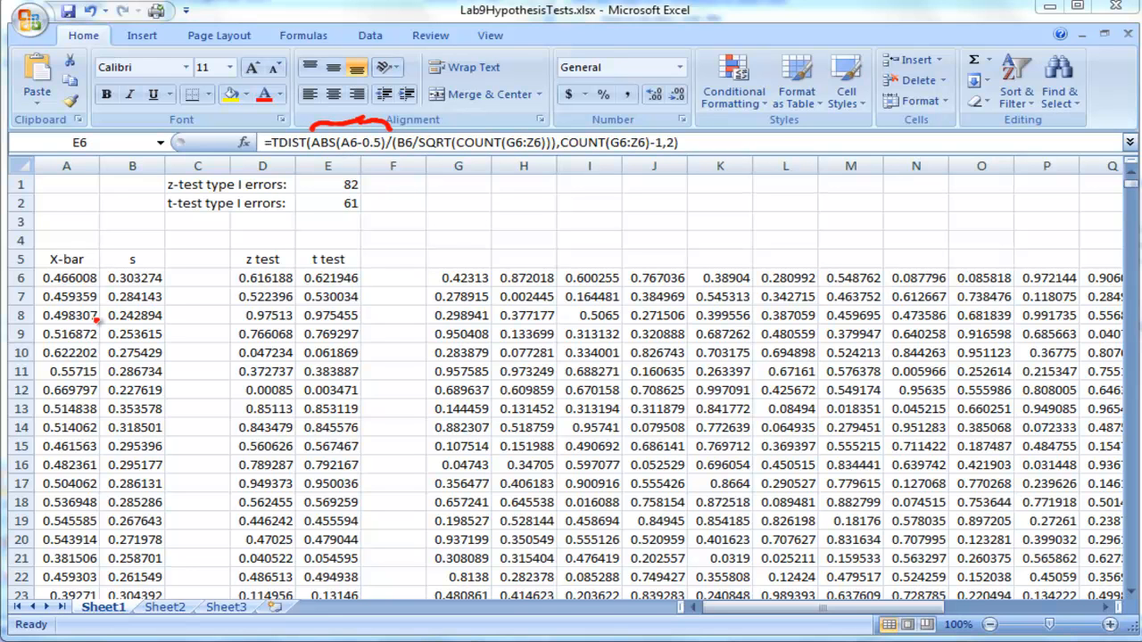
{"action": "mouse_move", "coordinate": [294, 296]}
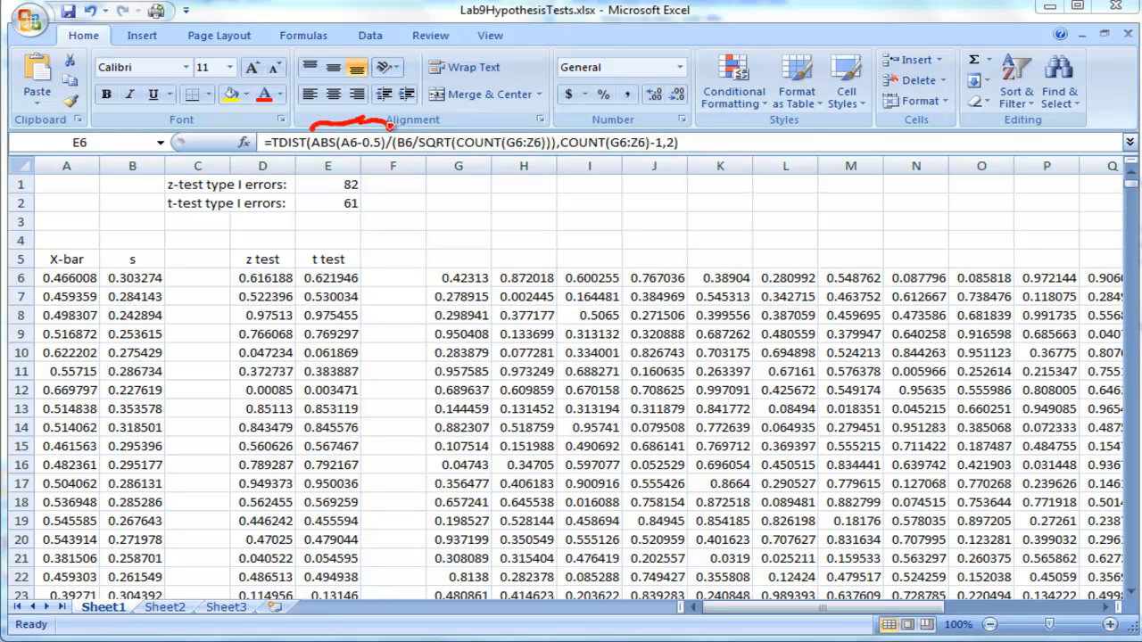
- Underline the TDIST formula's arguments with the pen
{"action": "left_click_drag", "start_coordinate": [389, 125], "coordinate": [509, 107]}
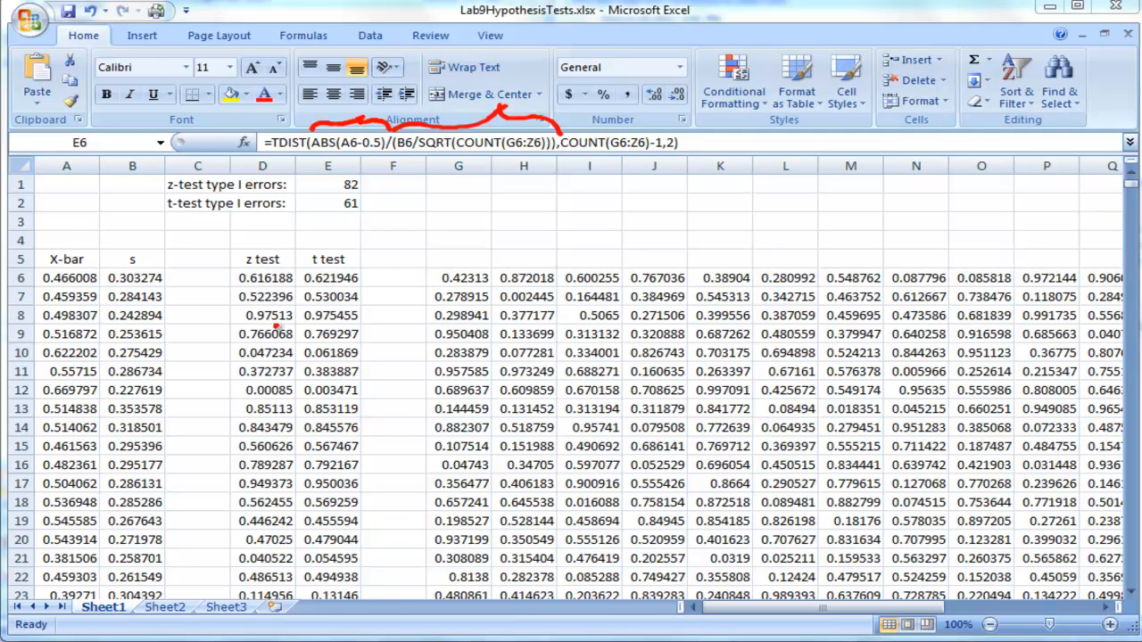
{"action": "mouse_move", "coordinate": [289, 283]}
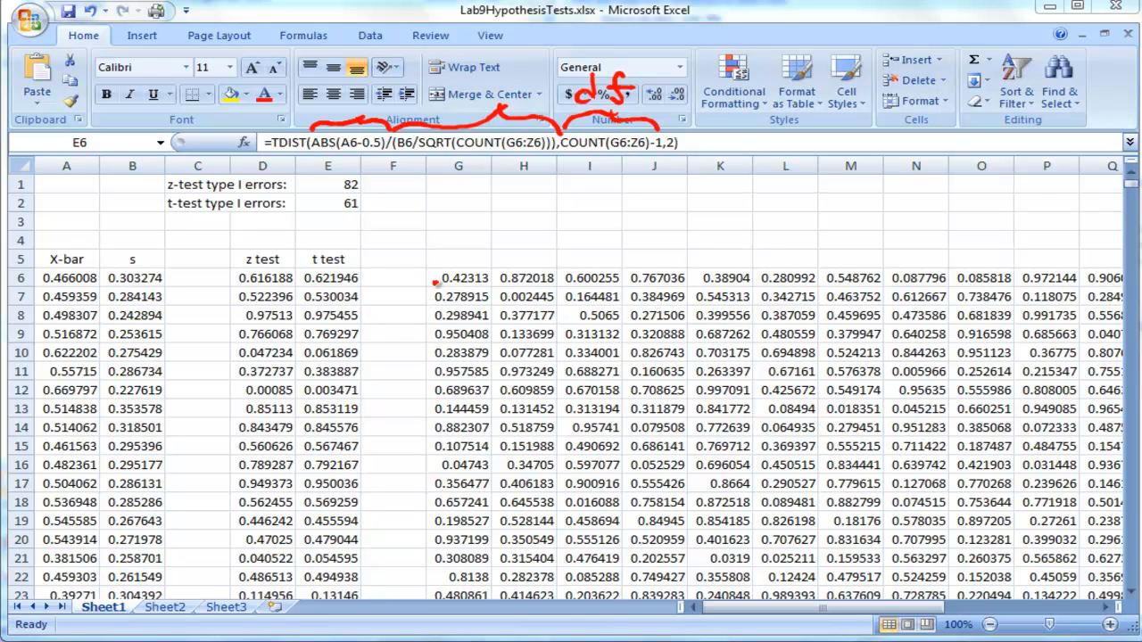
{"action": "mouse_move", "coordinate": [1060, 286]}
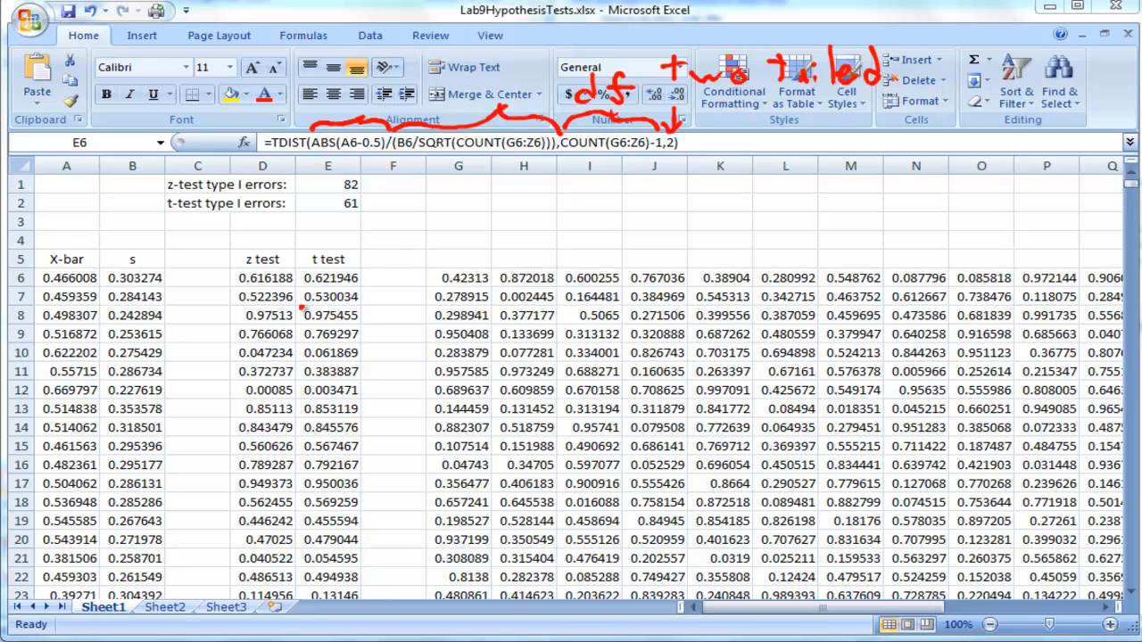
{"action": "mouse_move", "coordinate": [551, 475]}
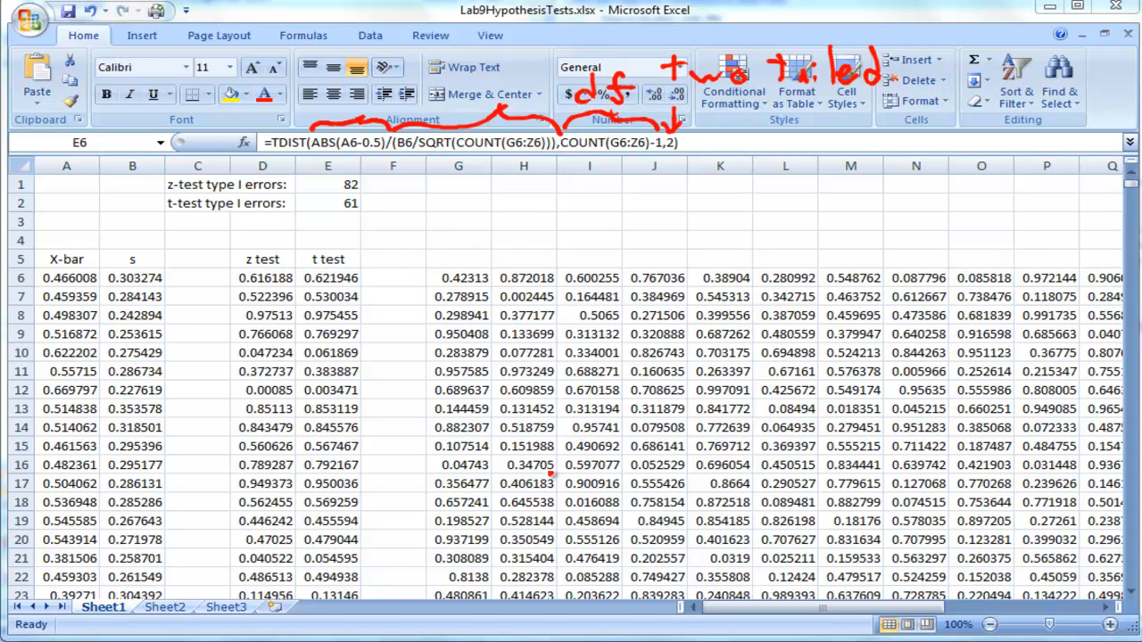